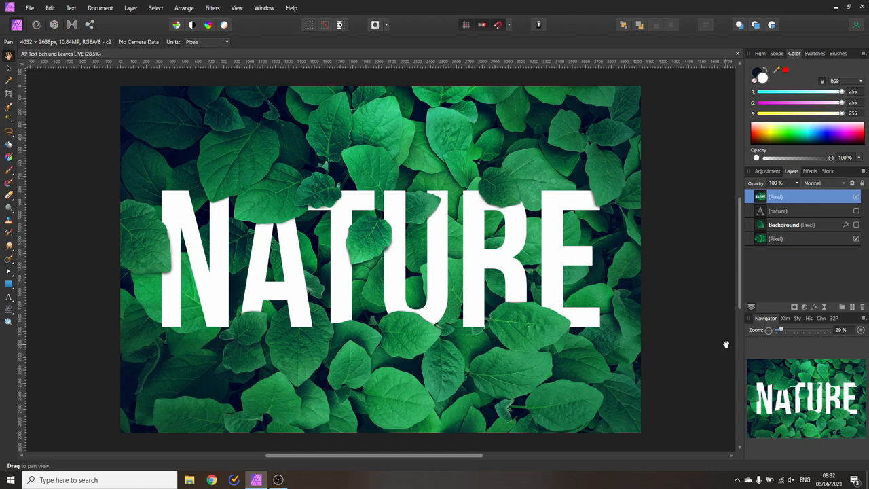
mouse_move(854, 207)
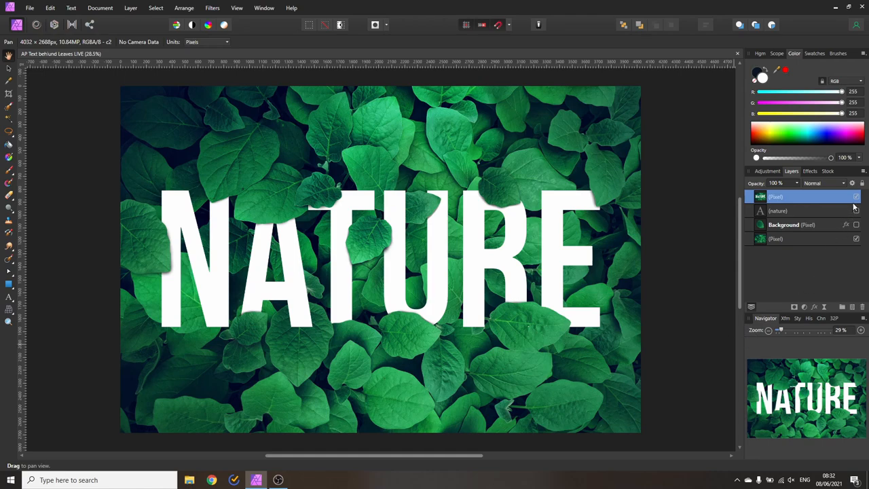
Hide the finished NATURE effect so only the plain leaf photo shows.
click(855, 211)
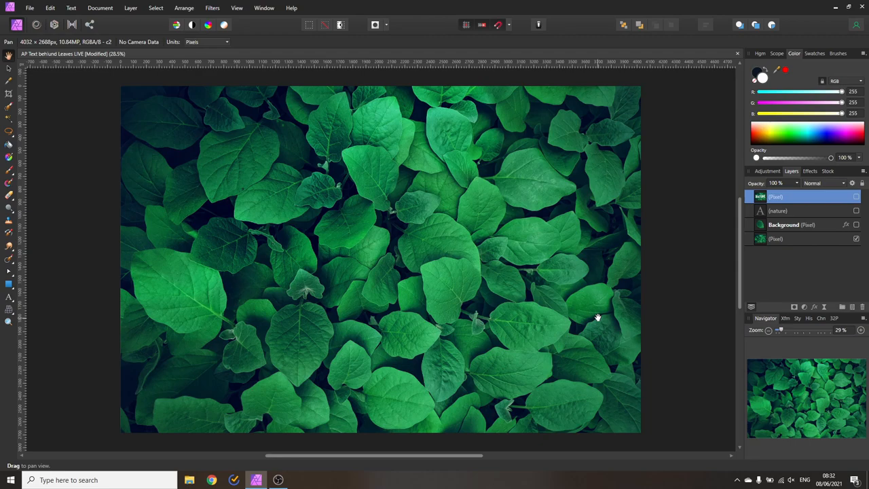
mouse_move(380, 246)
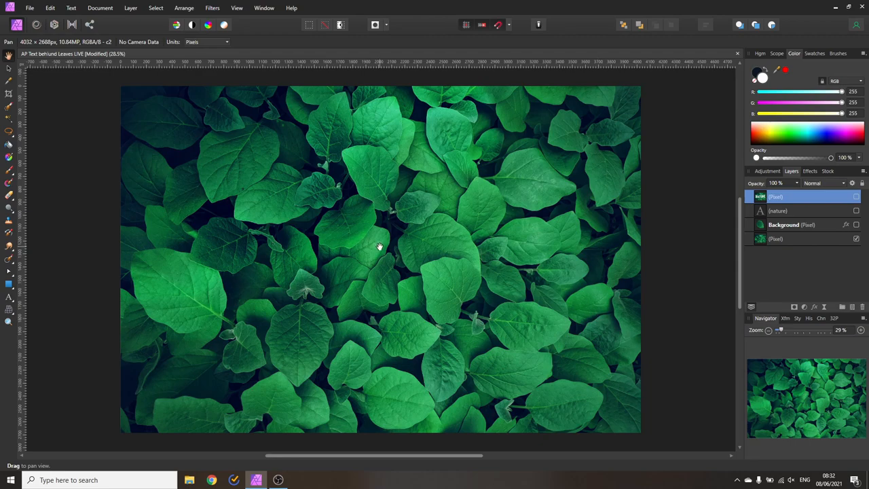
mouse_move(603, 298)
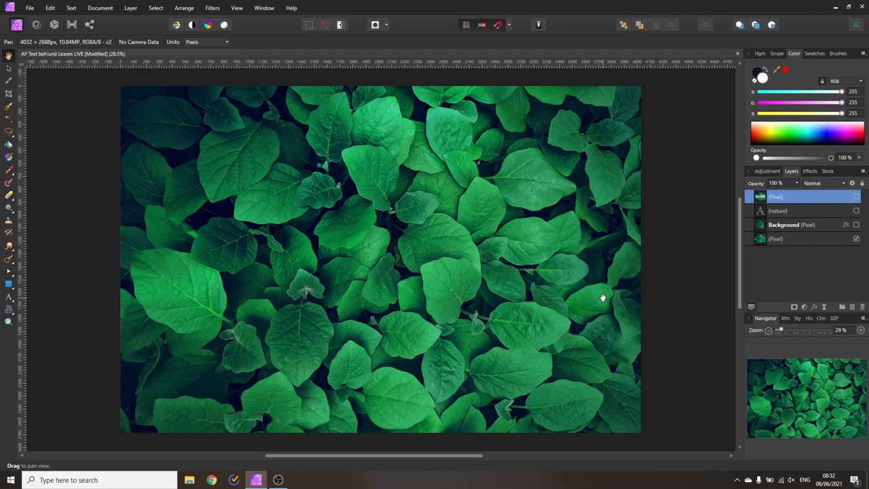
mouse_move(622, 292)
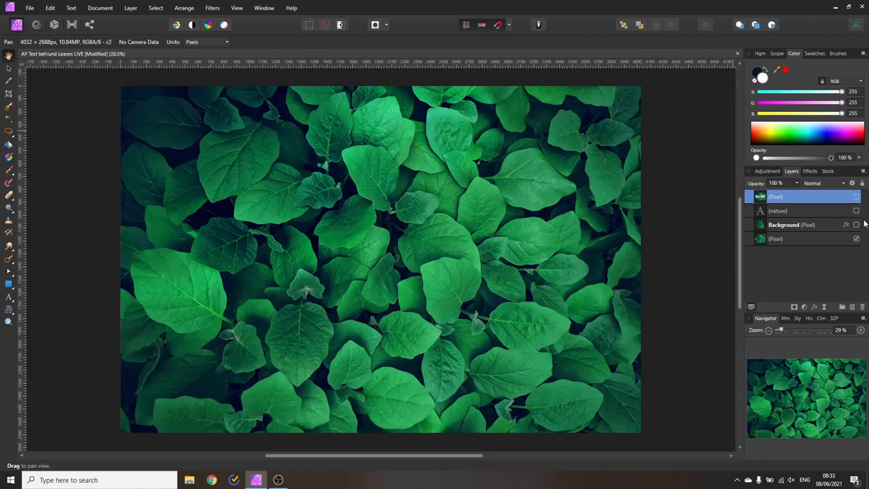
Show the plain white NATURE text layer over the leaf photo.
click(855, 211)
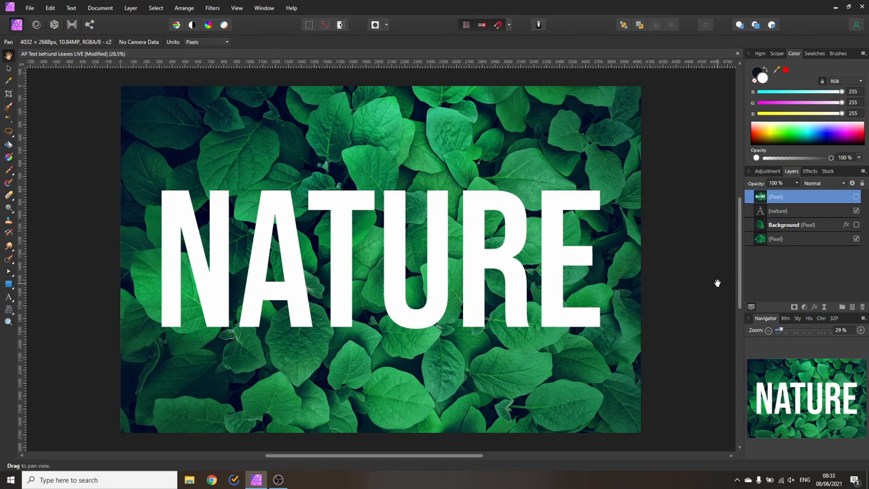
mouse_move(766, 239)
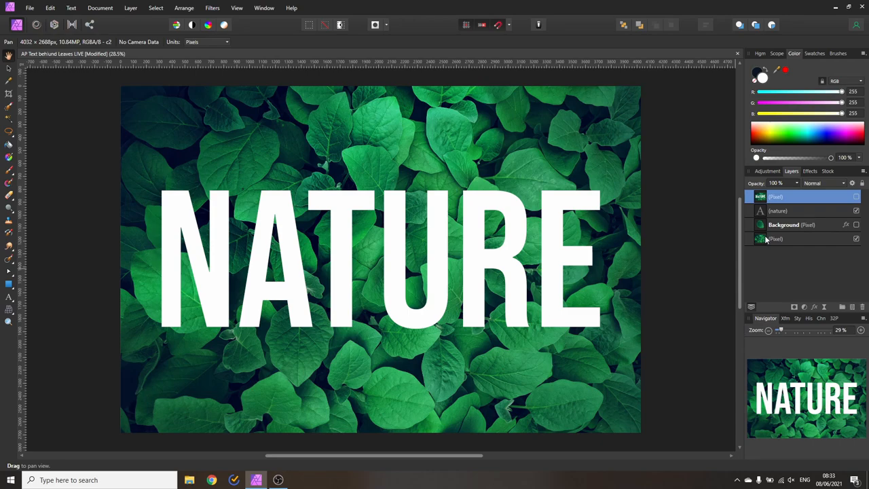
Duplicate the leaf photo above the text and load the NATURE letter shapes as a selection.
click(777, 239)
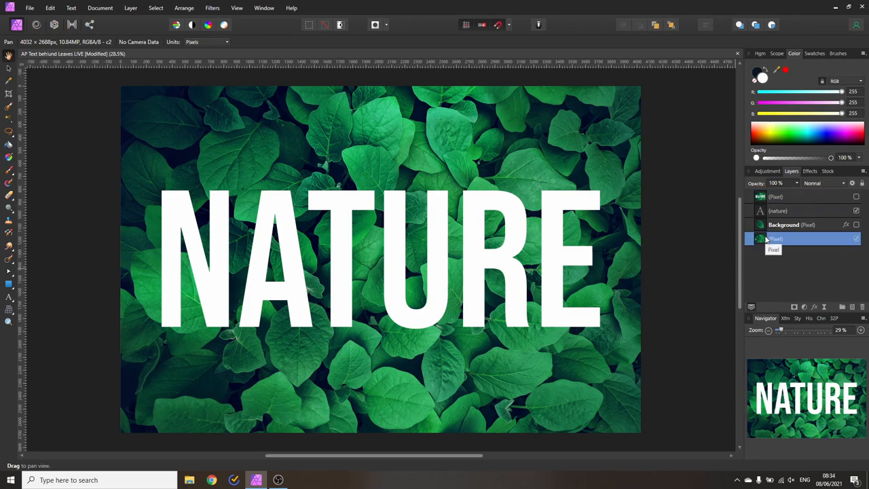
right_click(773, 239)
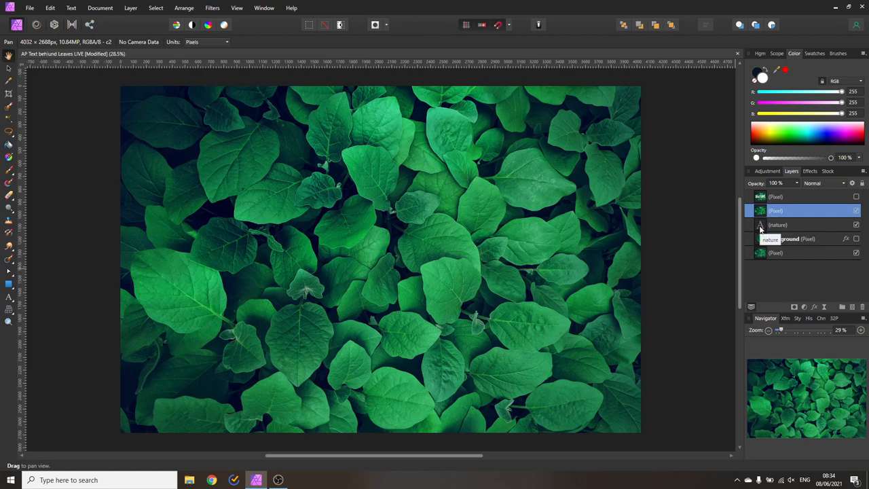
click(788, 226)
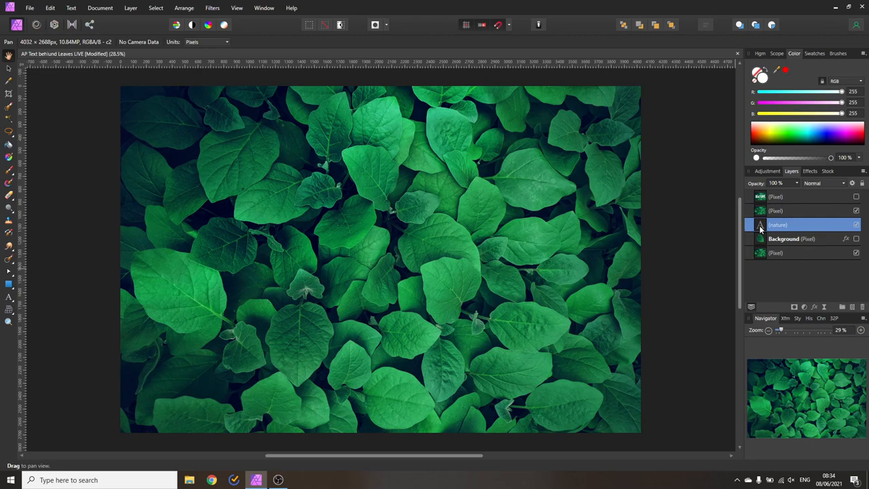
click(760, 225)
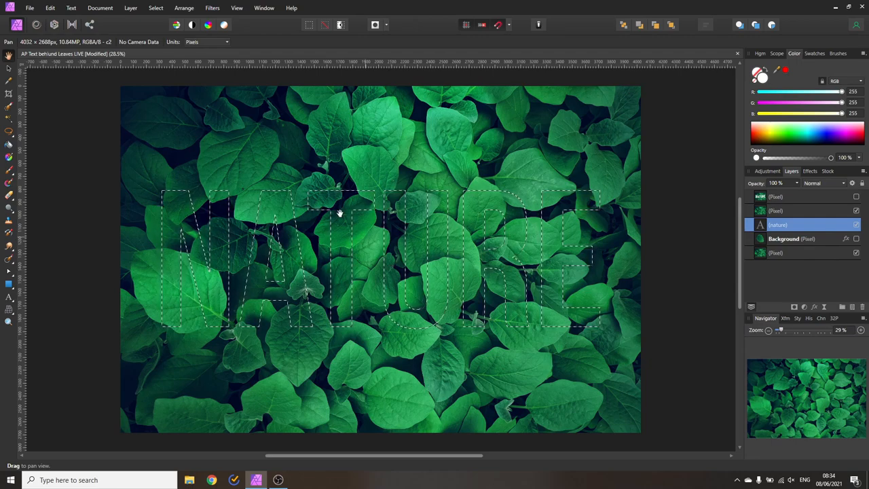
Mask the top leaf copy from the letter selection so NATURE shows through.
click(155, 9)
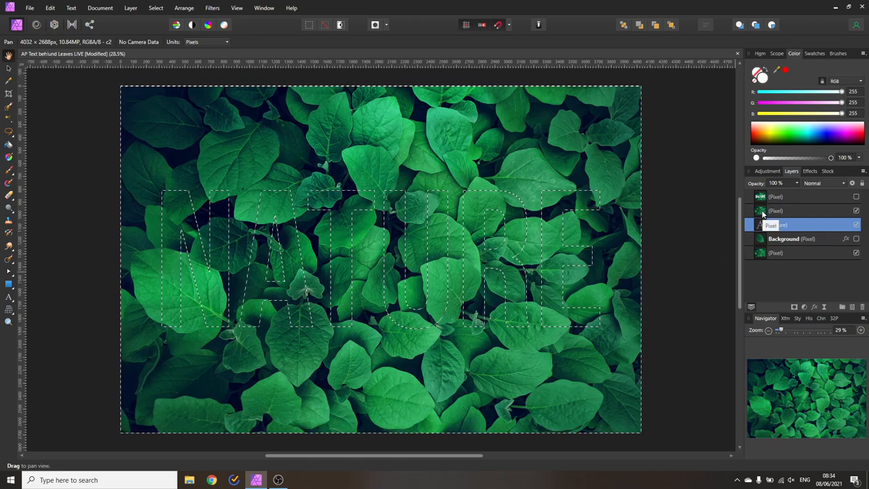
click(801, 210)
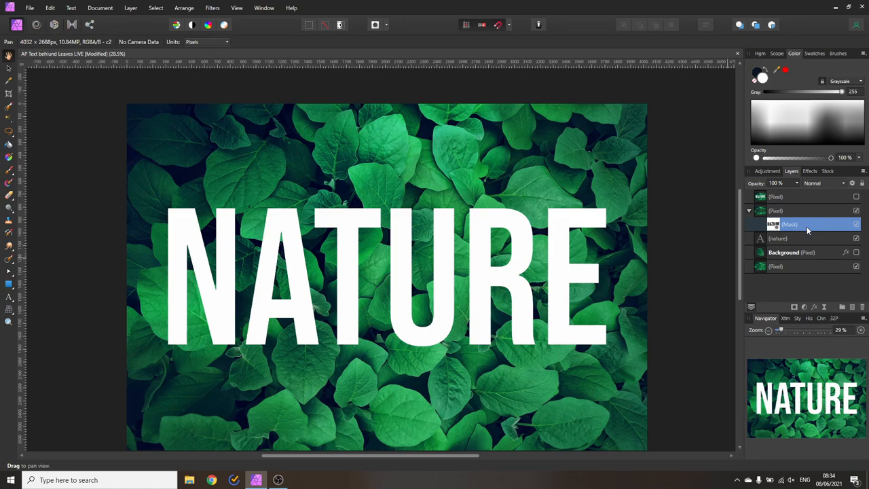
On a new pixel layer, circle in red the leaf tip crossing the top of the N.
click(778, 239)
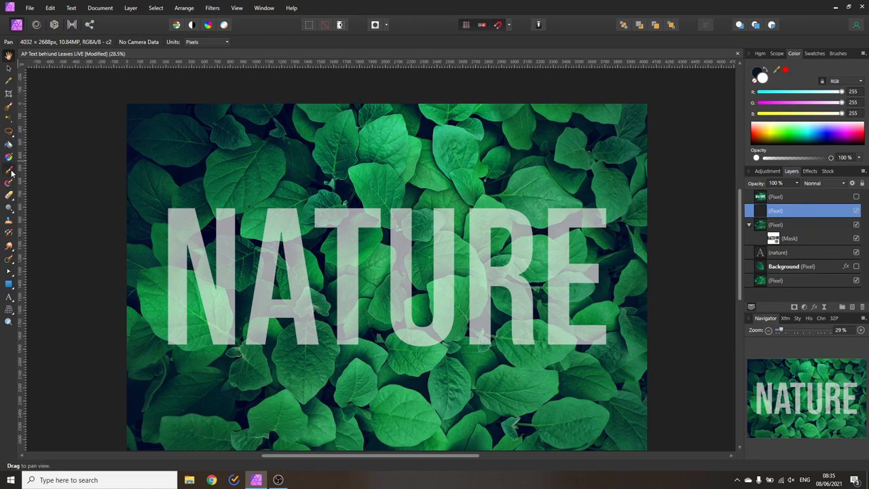
click(10, 156)
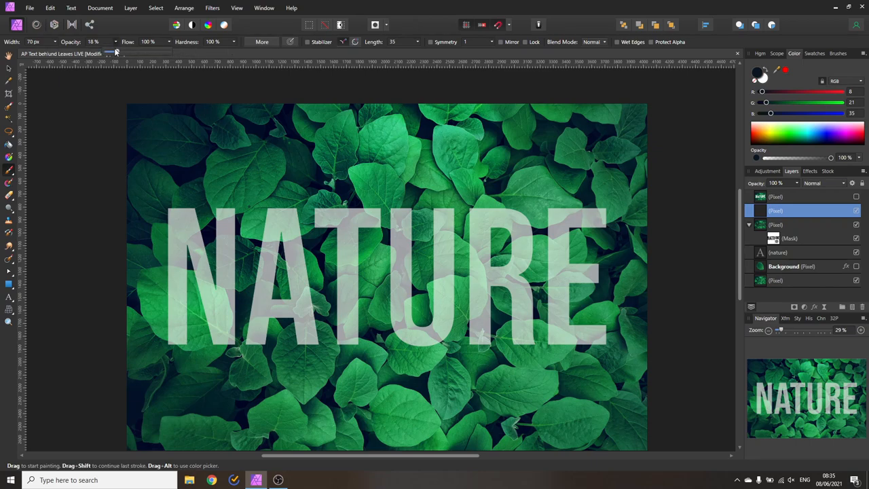
drag(115, 53, 160, 53)
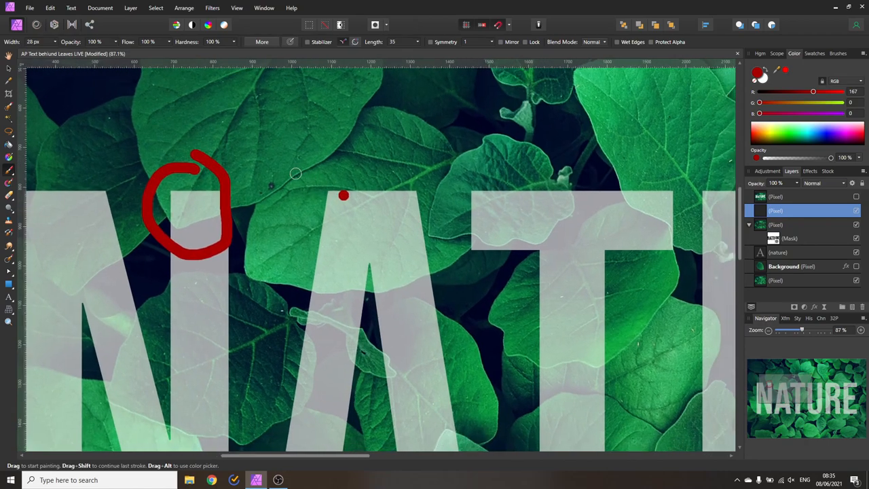
scroll(right, 3)
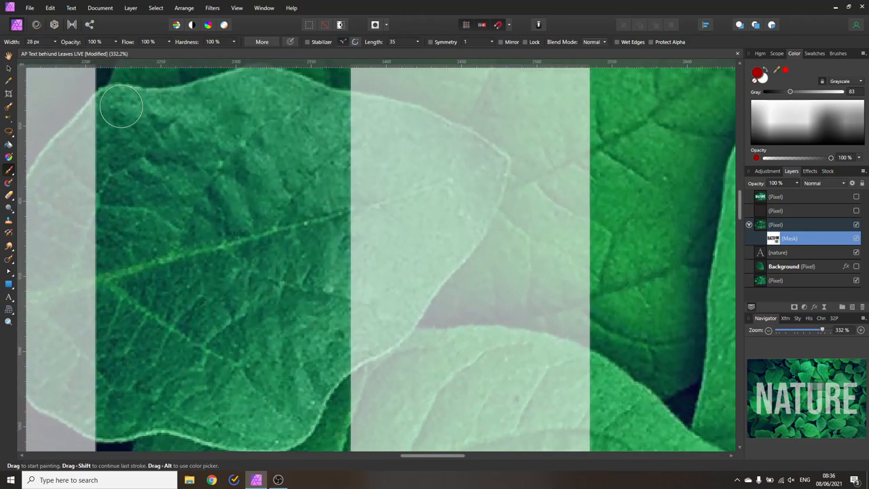
mouse_move(8, 133)
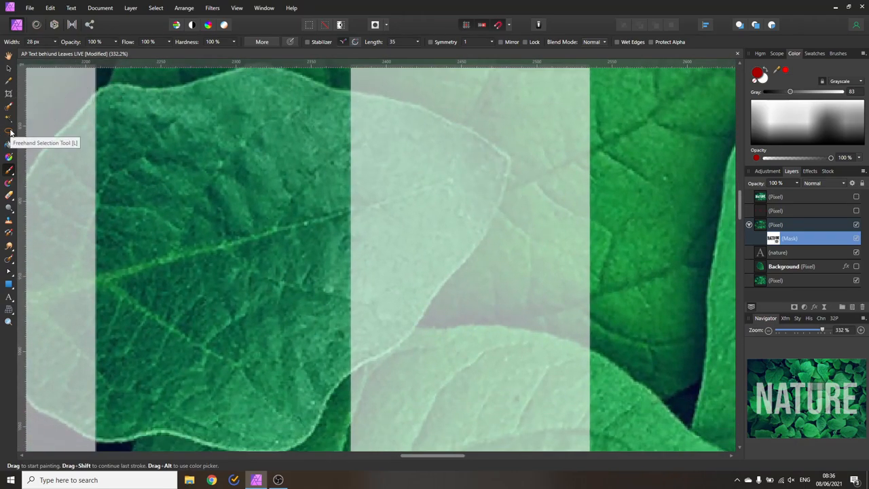
Trace a polygonal freehand selection around the leaf where it crosses the letter.
click(8, 131)
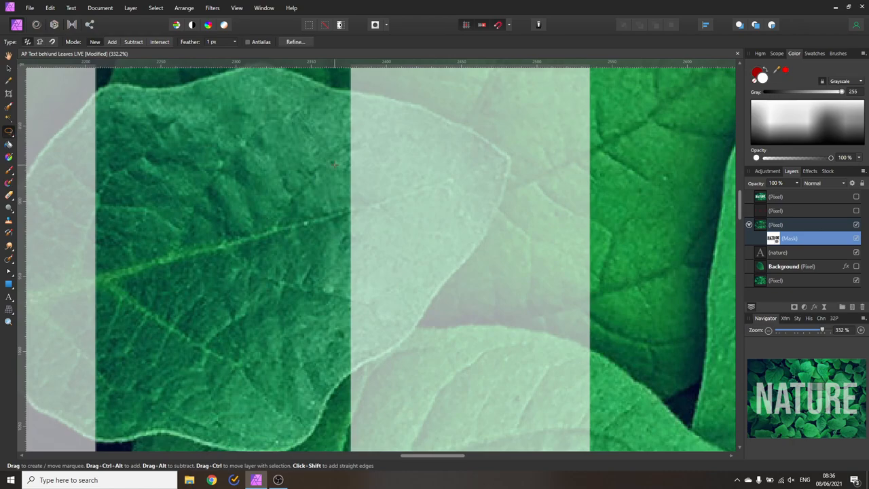
mouse_move(352, 136)
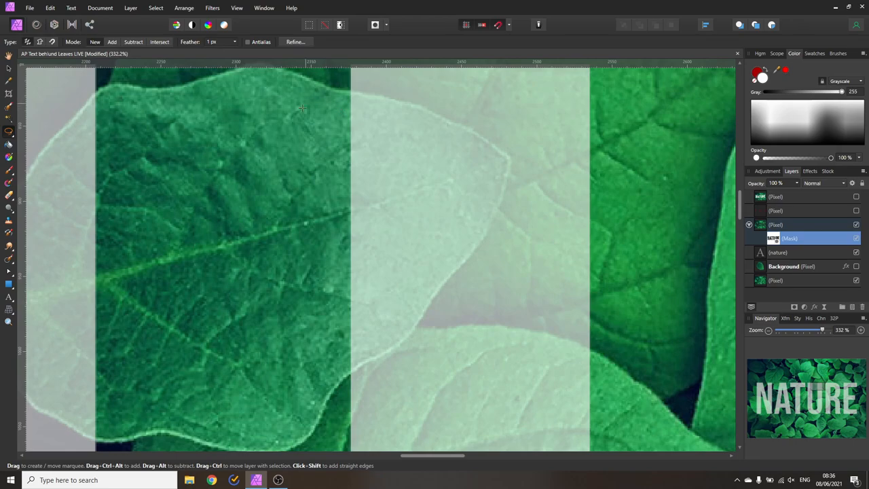
drag(304, 128, 332, 102)
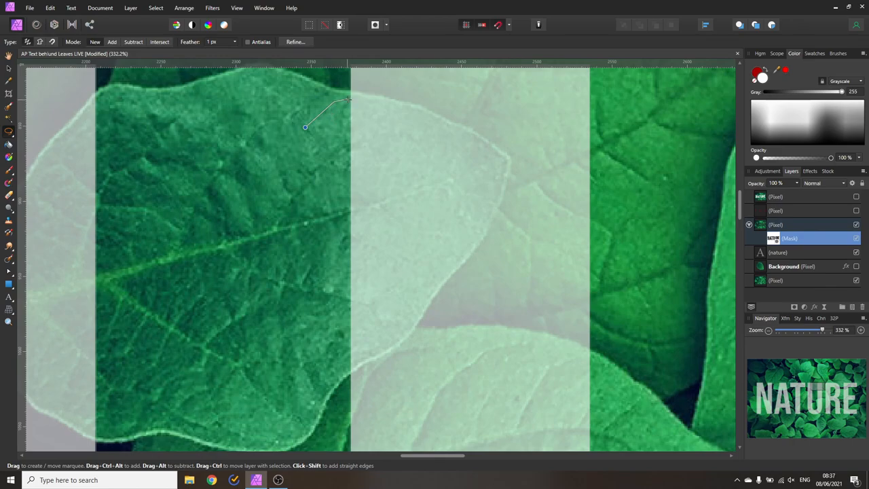
mouse_move(342, 102)
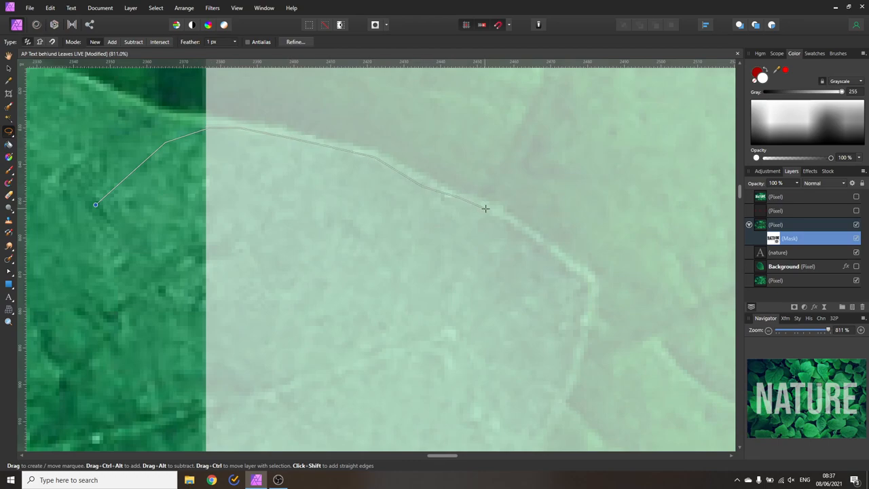
click(586, 280)
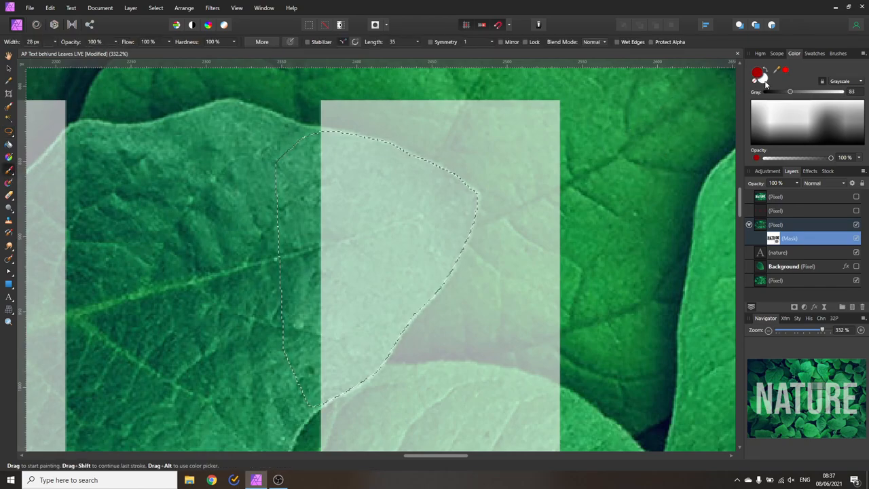
Paint the mask inside the selection so the leaf overlaps the white U, then deselect.
click(763, 77)
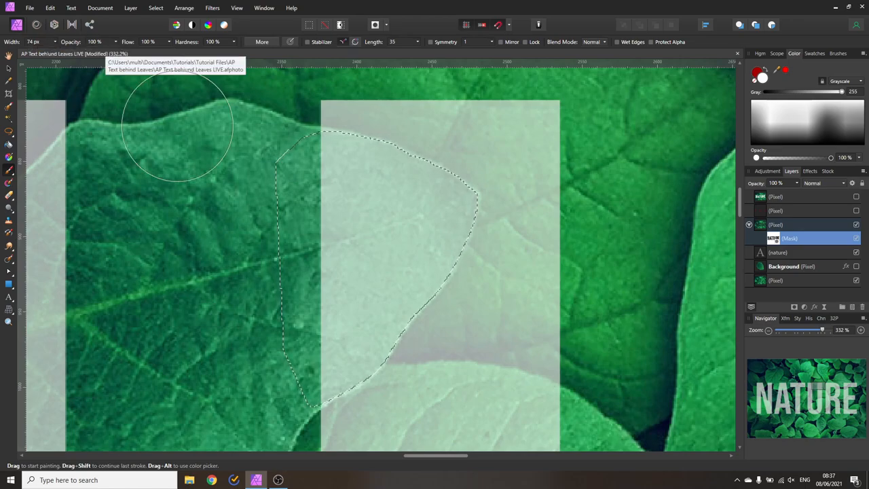
drag(176, 125, 451, 432)
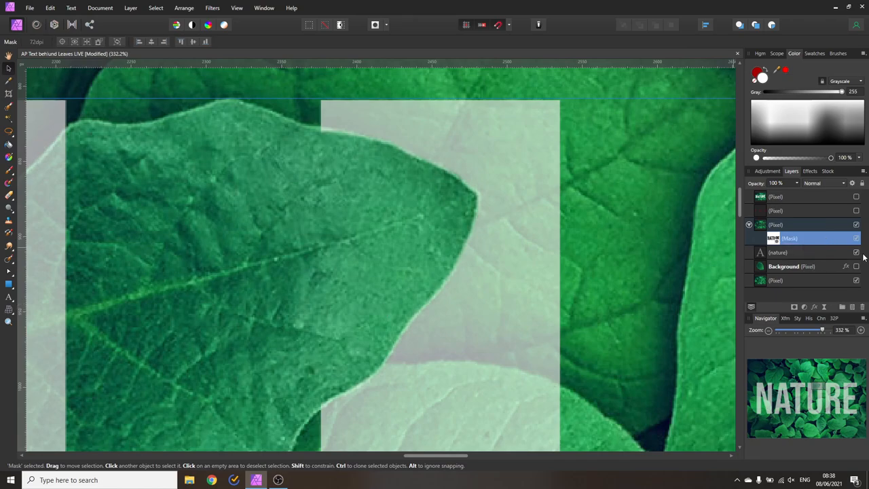
click(776, 251)
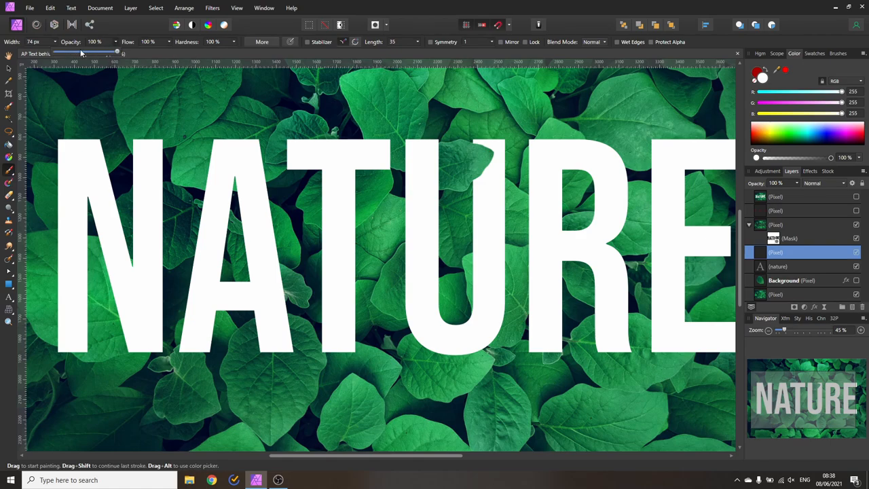
Set the brush to black at 20% opacity for soft shadow painting.
drag(116, 52, 68, 51)
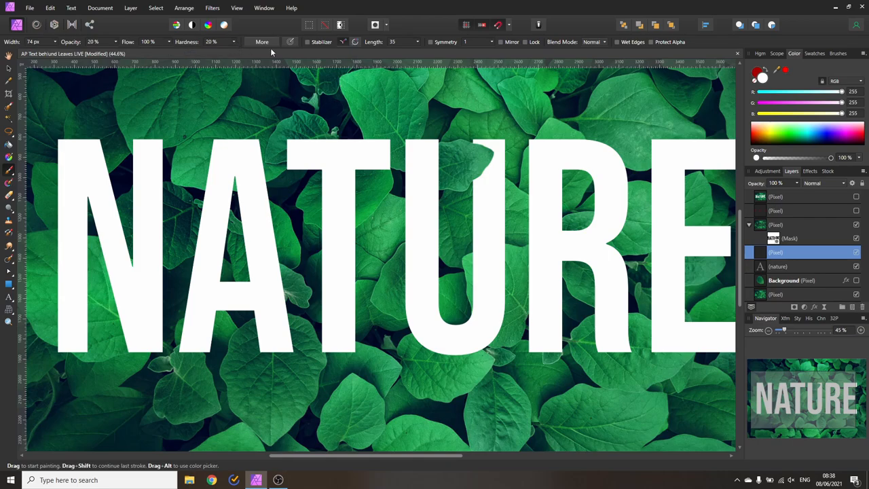
click(758, 73)
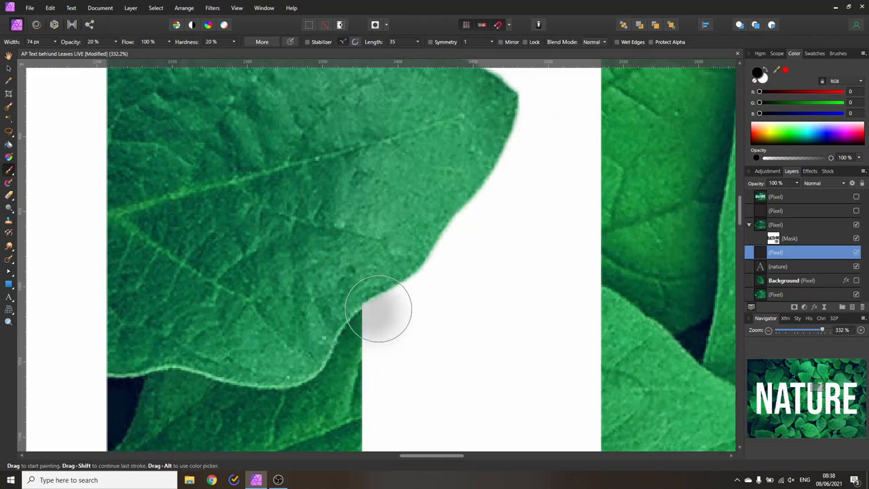
Brush a soft dark shadow along the leaf edge and tip onto the white letter.
drag(378, 309, 522, 347)
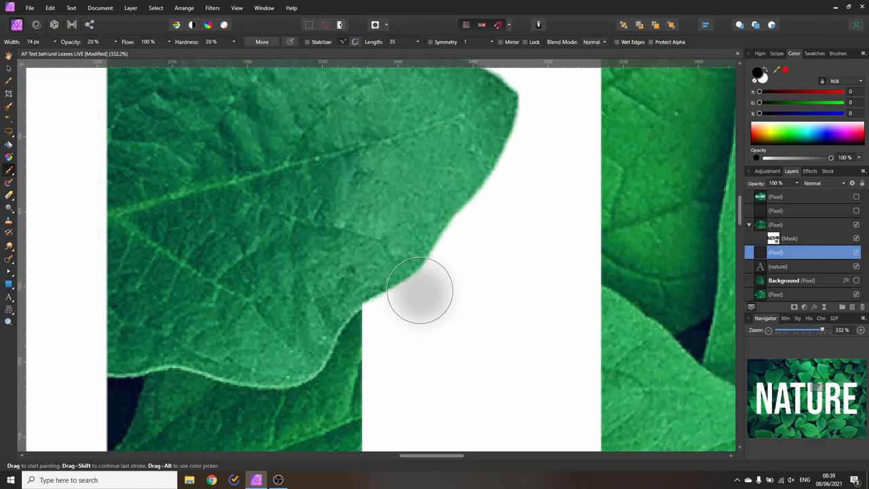
drag(420, 291, 453, 246)
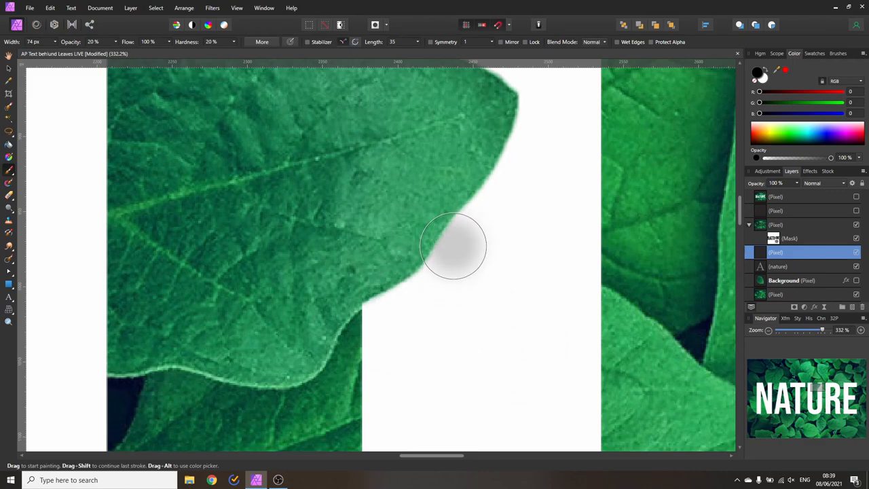
drag(453, 246, 536, 291)
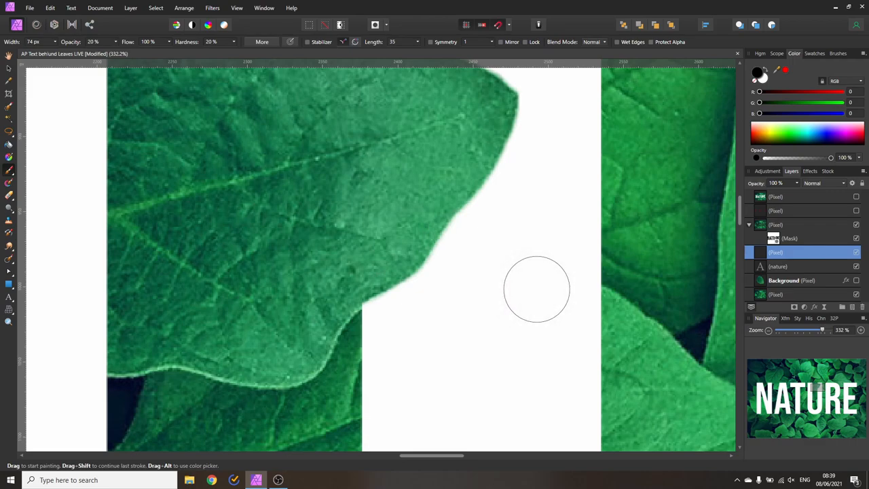
mouse_move(532, 231)
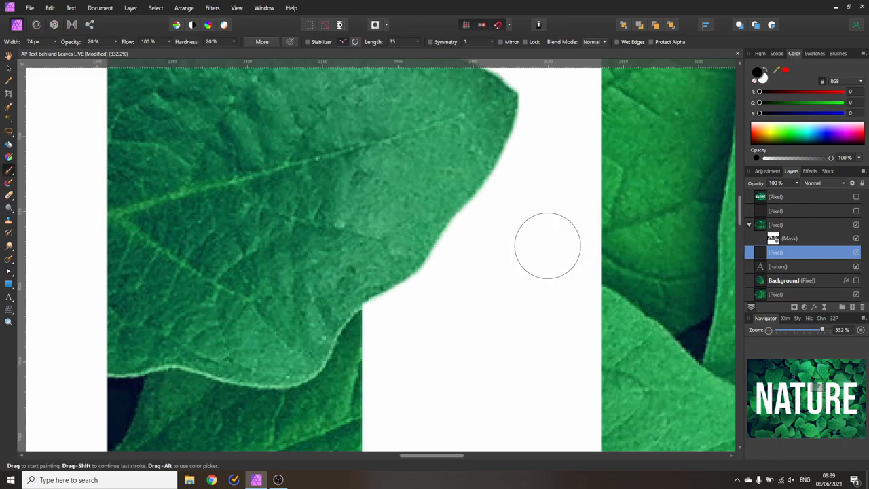
mouse_move(546, 162)
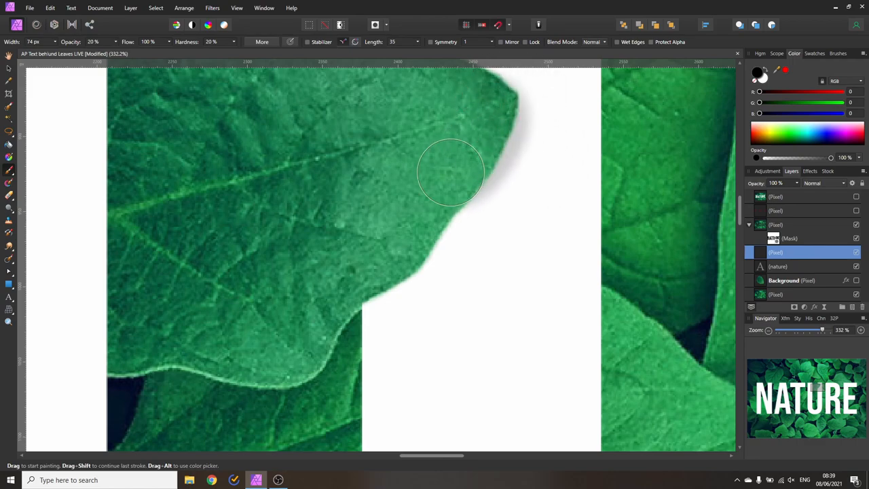
drag(451, 171, 337, 296)
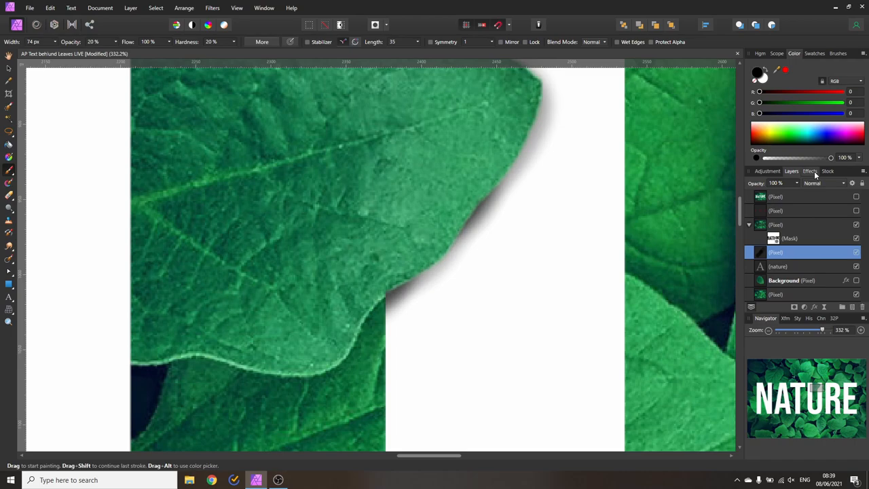
Give the shadow layer a 2.2 px Gaussian Blur and lower its opacity to 81%.
click(809, 171)
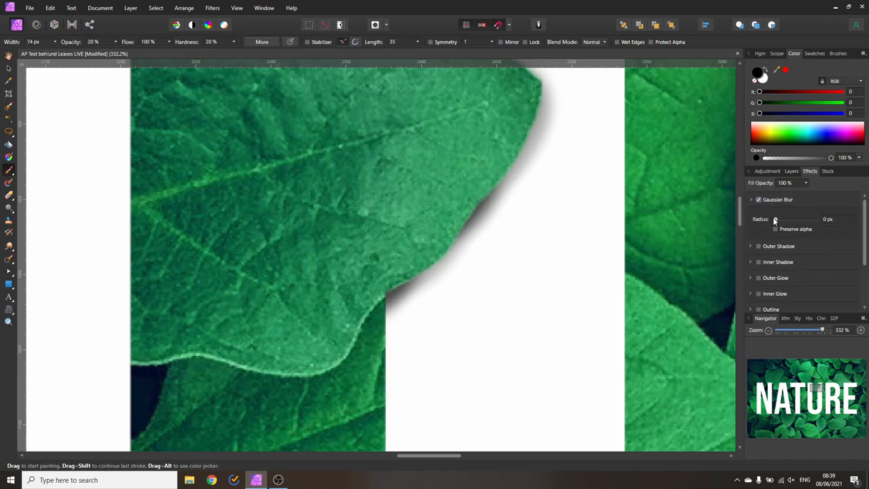
drag(774, 218, 784, 218)
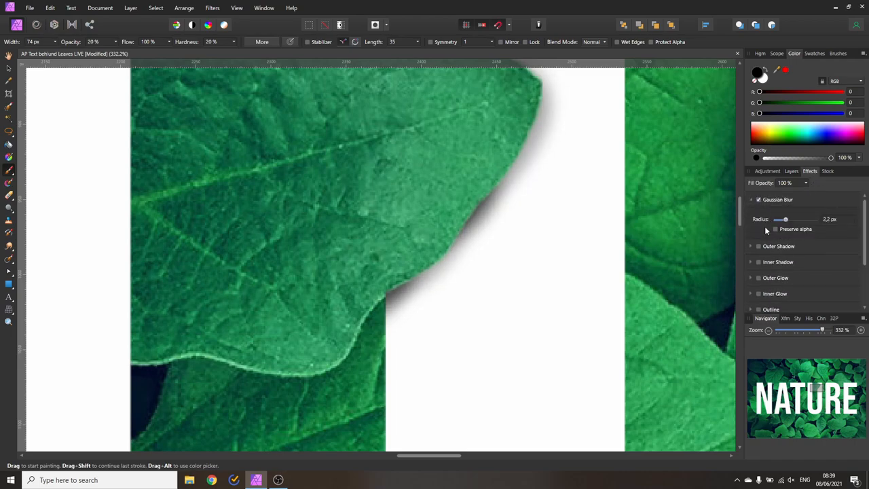
click(790, 171)
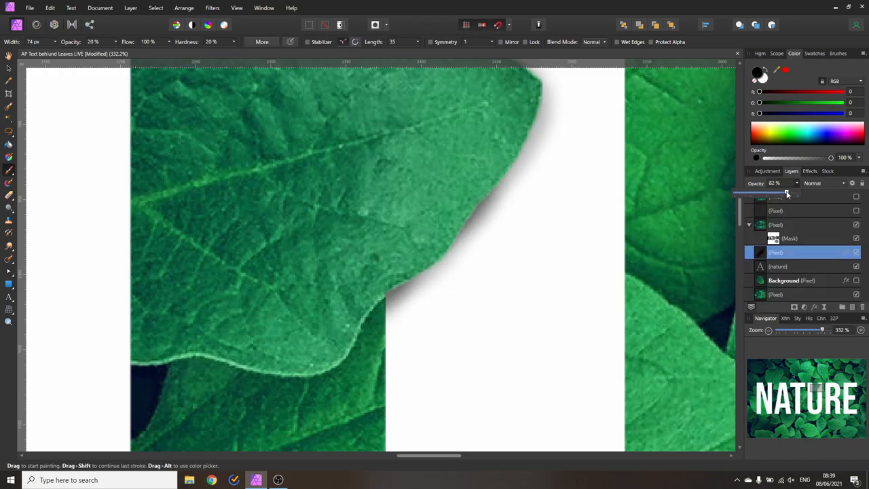
drag(785, 194, 787, 194)
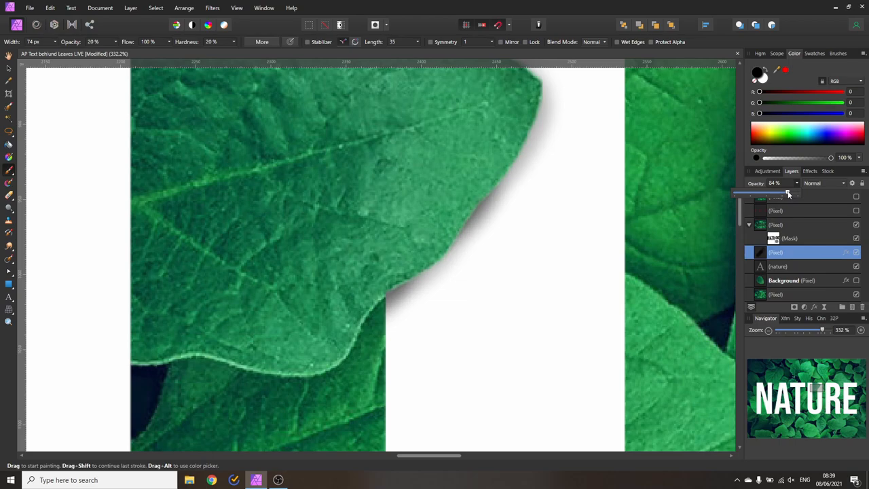
drag(790, 192, 785, 193)
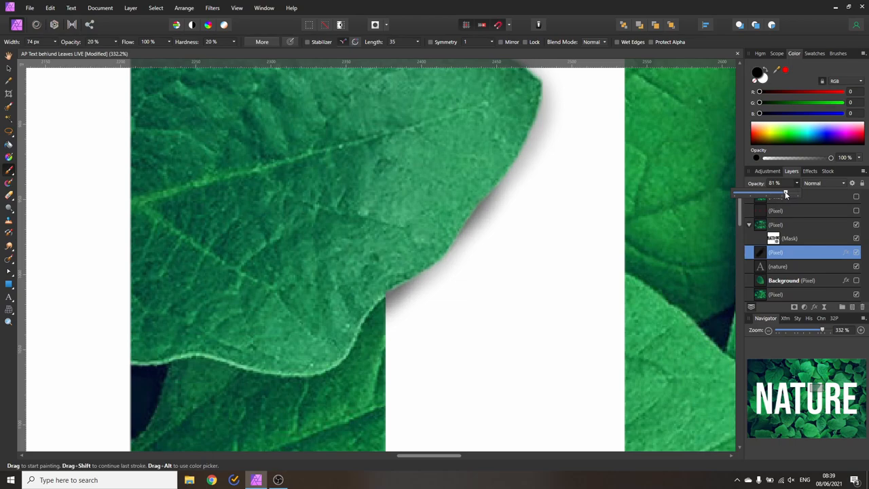
mouse_move(585, 215)
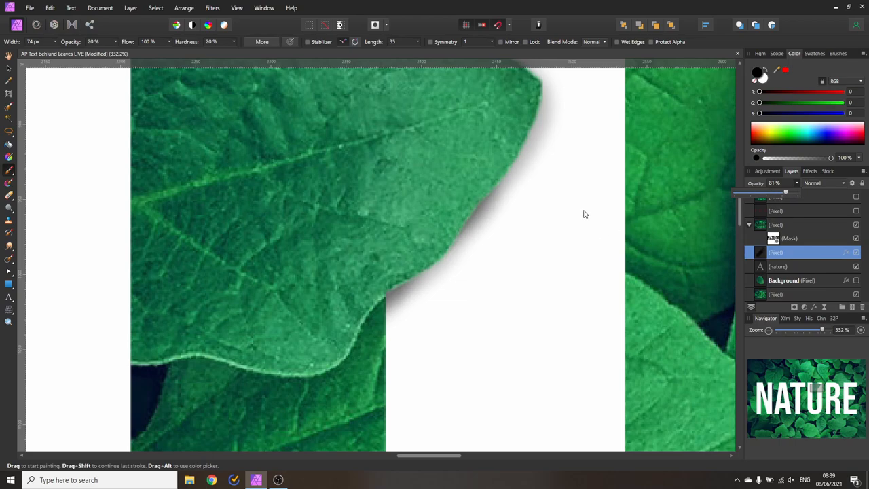
mouse_move(641, 190)
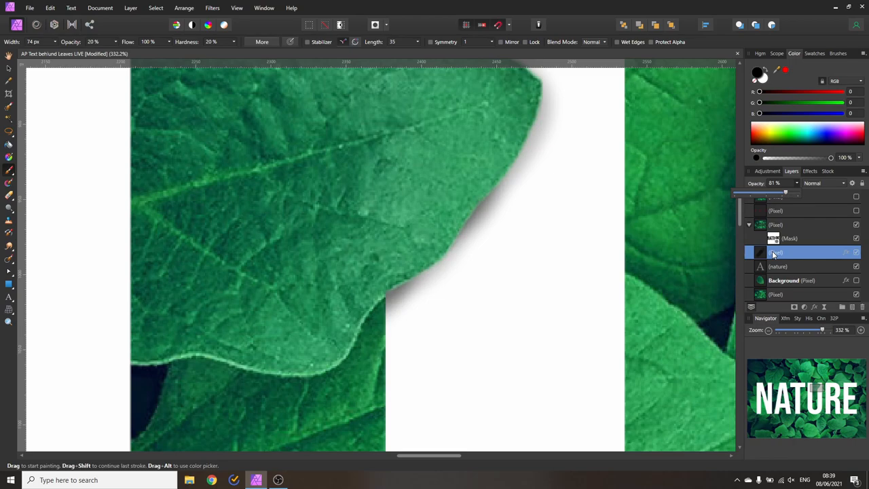
mouse_move(440, 228)
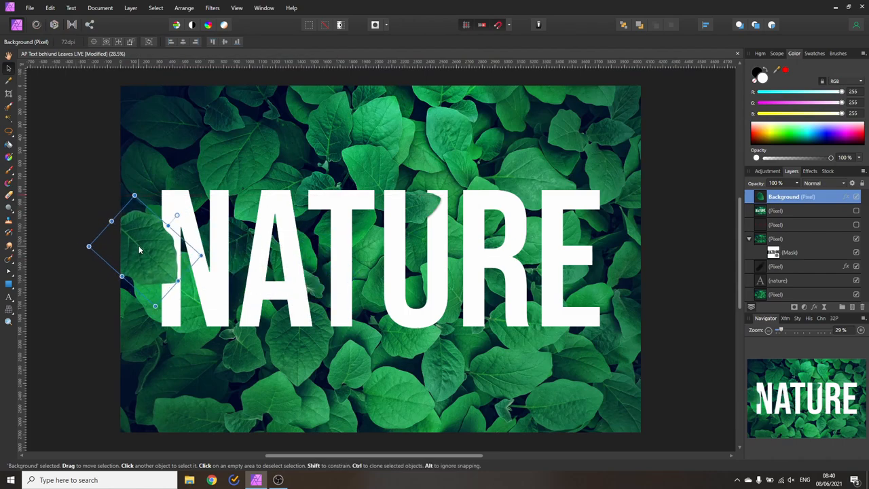
mouse_move(156, 266)
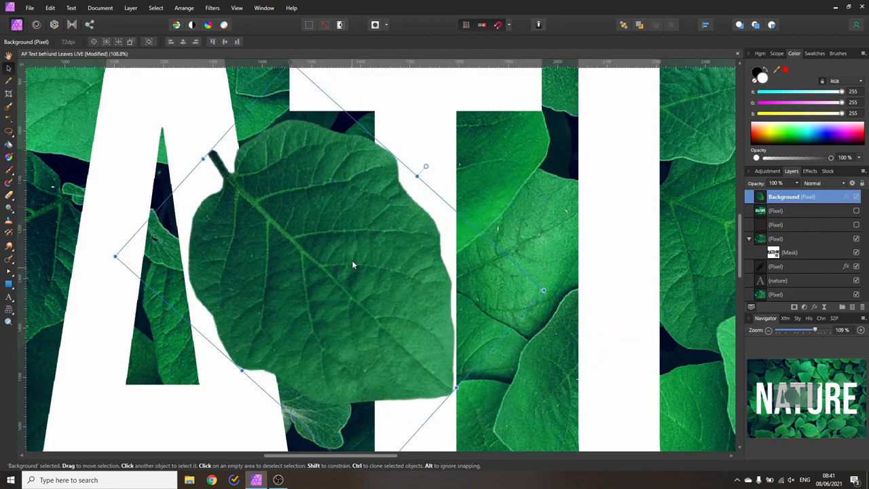
mouse_move(251, 208)
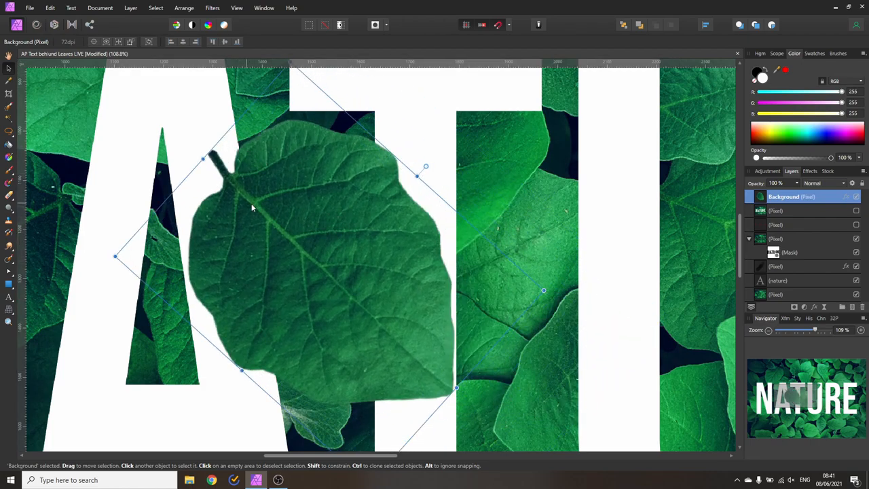
mouse_move(275, 227)
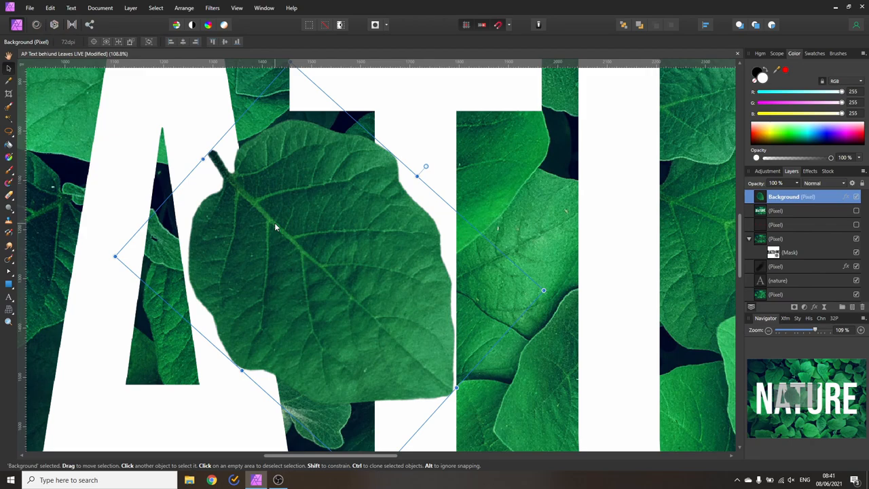
mouse_move(274, 179)
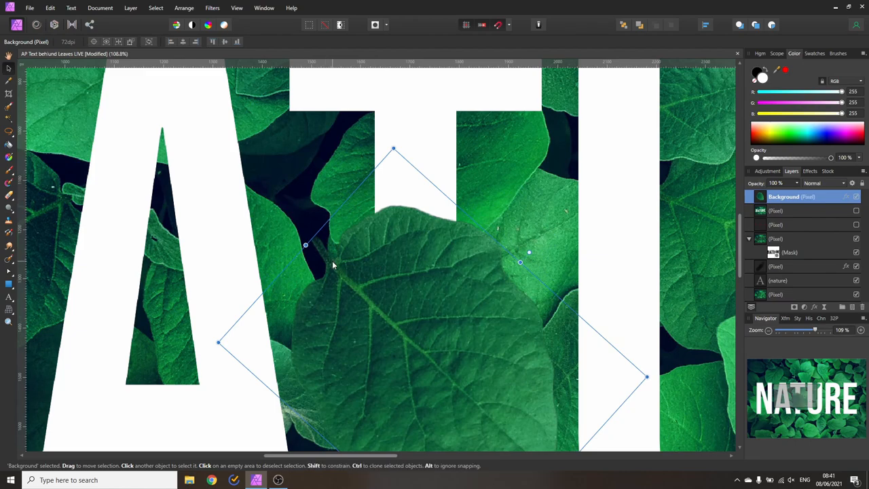
Zoom the view toward the leaf sitting across the A and T.
scroll(down, 3)
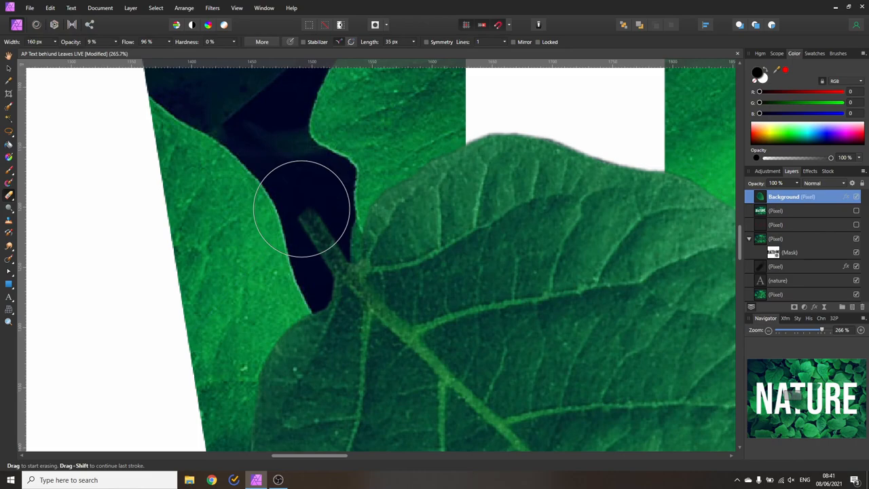
mouse_move(286, 215)
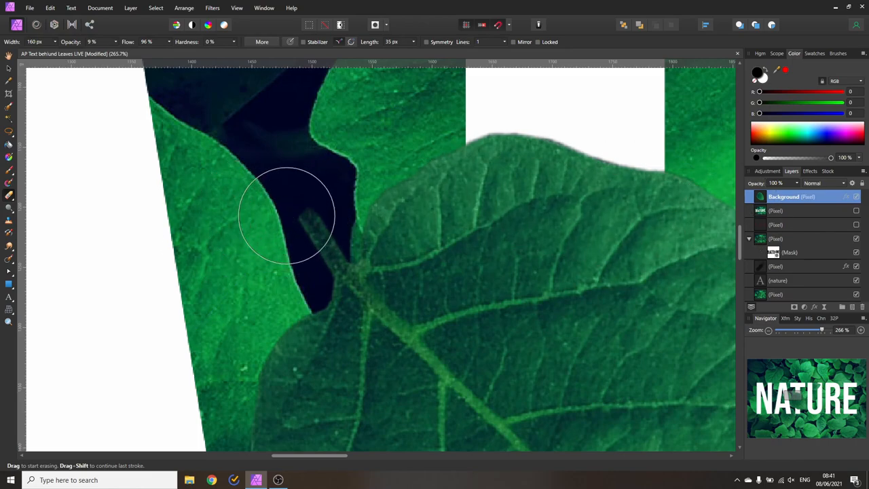
Erase the leaf's protruding stem where it crosses the dark gap so it blends in.
drag(285, 215, 304, 137)
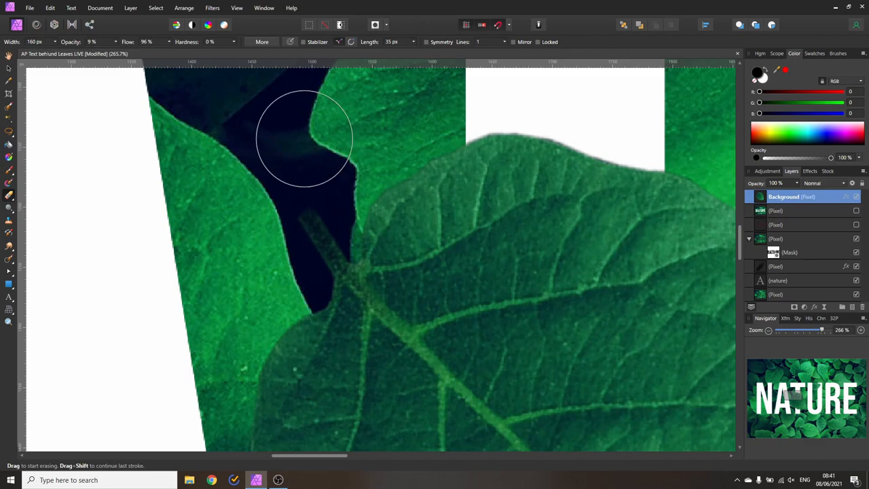
drag(304, 139, 274, 197)
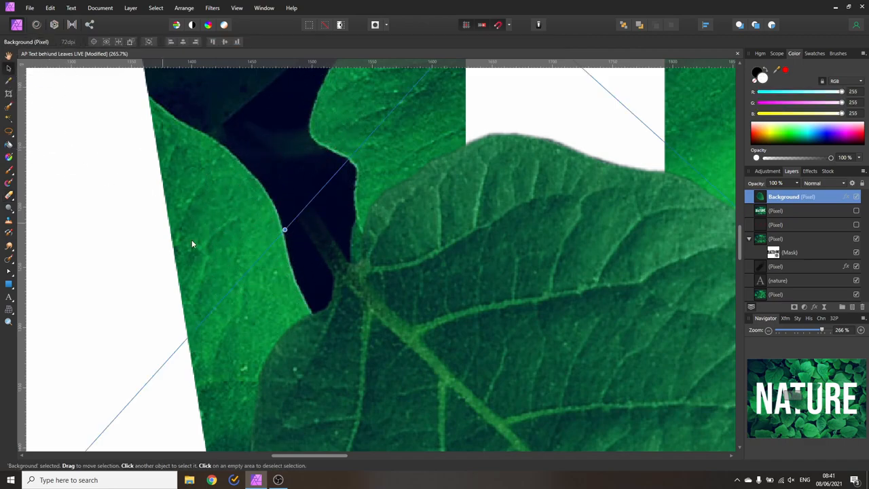
mouse_move(366, 328)
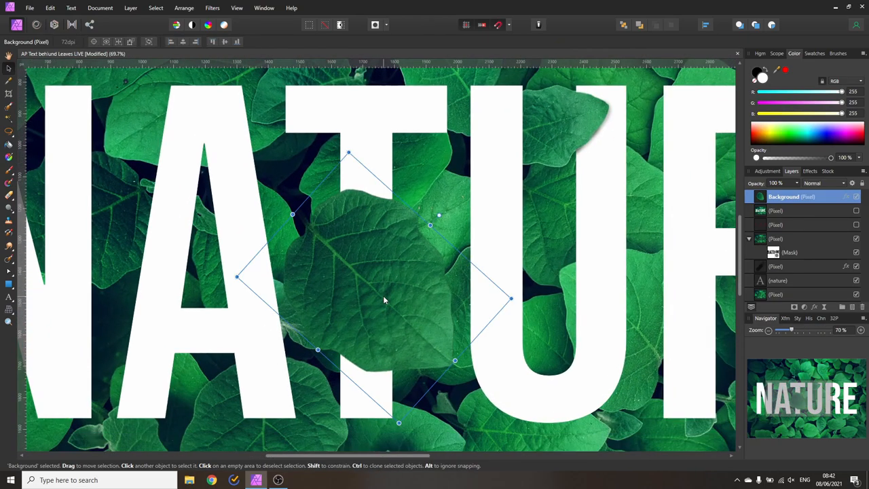
mouse_move(353, 263)
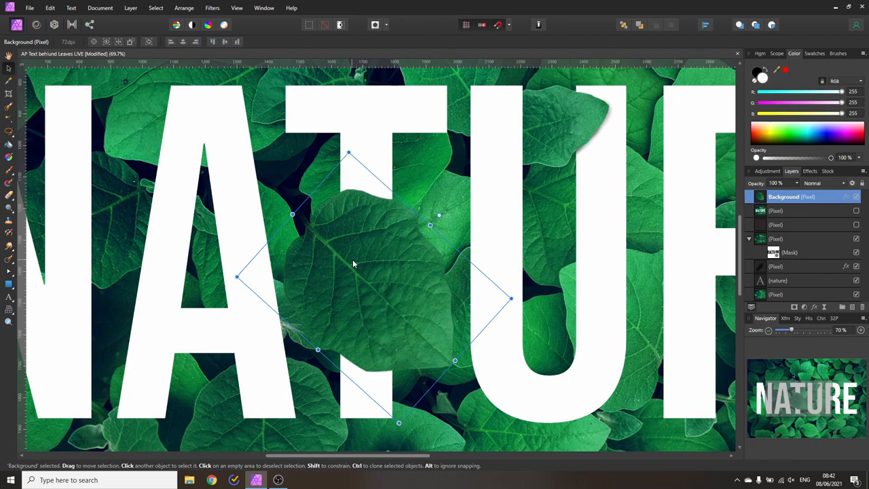
mouse_move(370, 288)
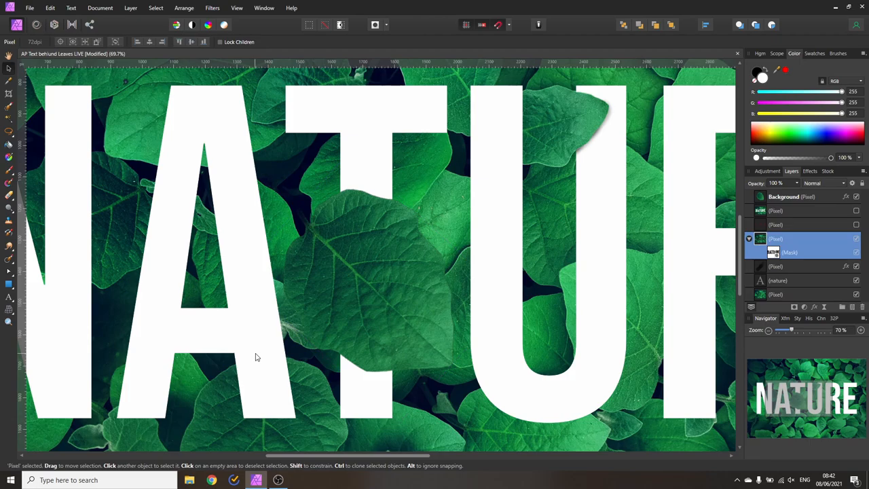
mouse_move(360, 332)
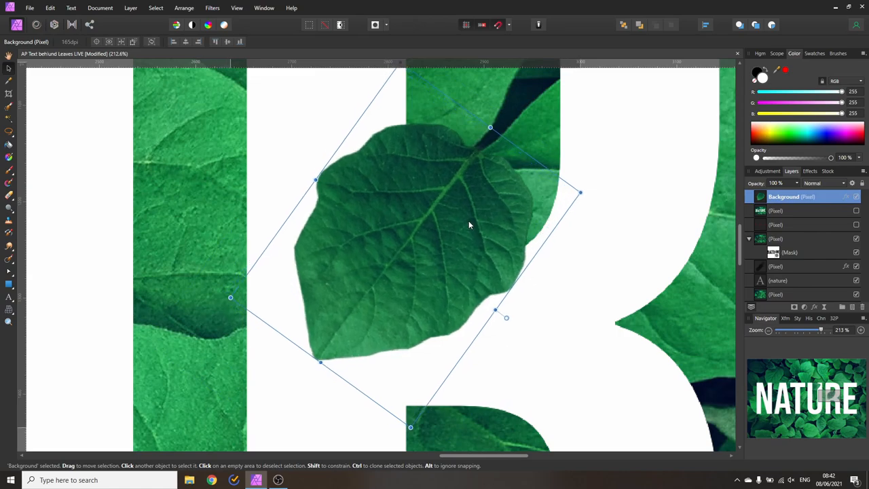
mouse_move(415, 339)
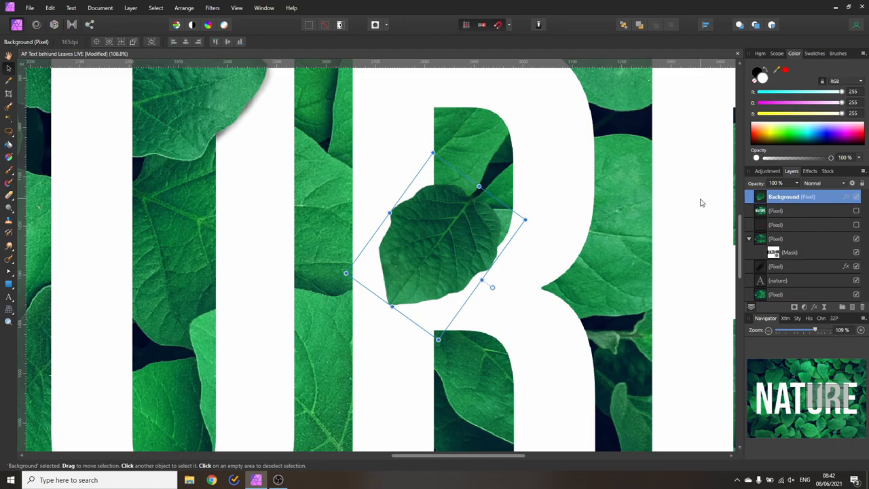
mouse_move(773, 210)
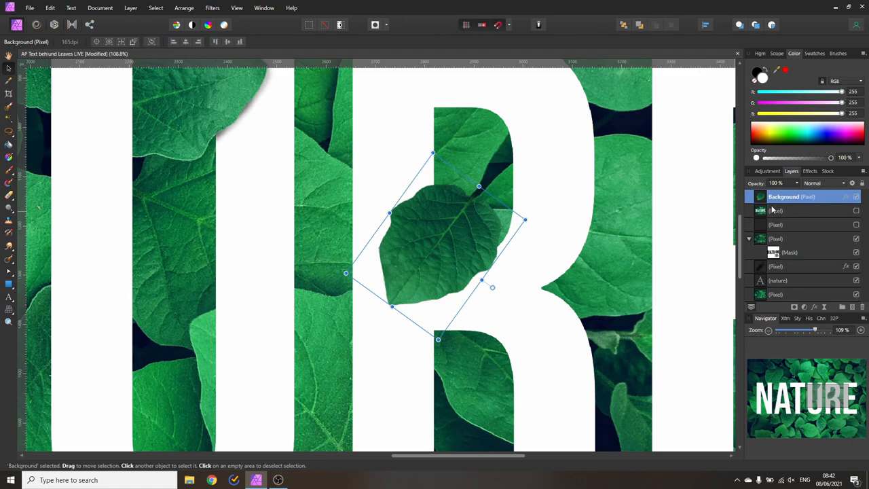
Create a new pixel layer beneath the leaf, rename it 'shadow', and ready a soft paint brush.
click(801, 210)
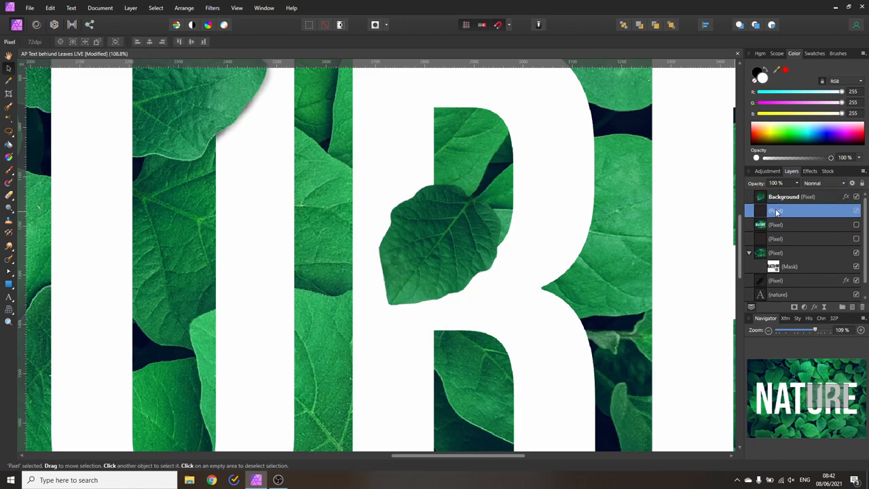
double_click(801, 211)
text(shadow)
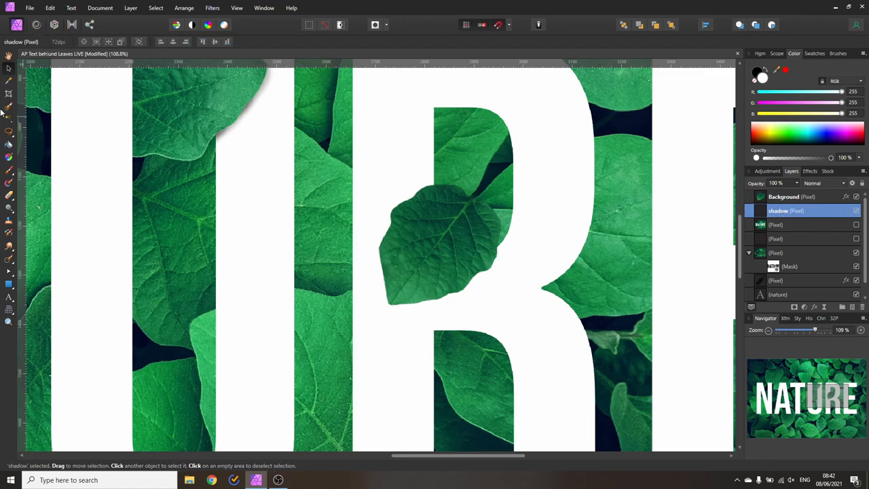
click(9, 171)
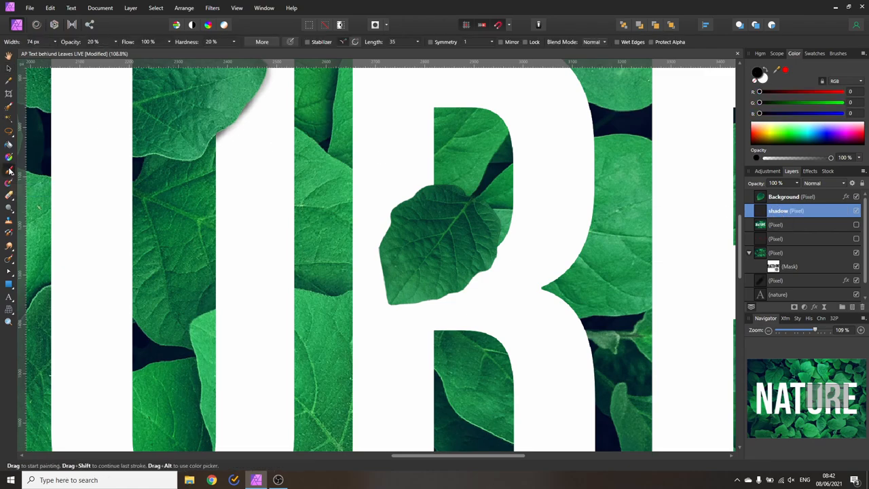
mouse_move(92, 41)
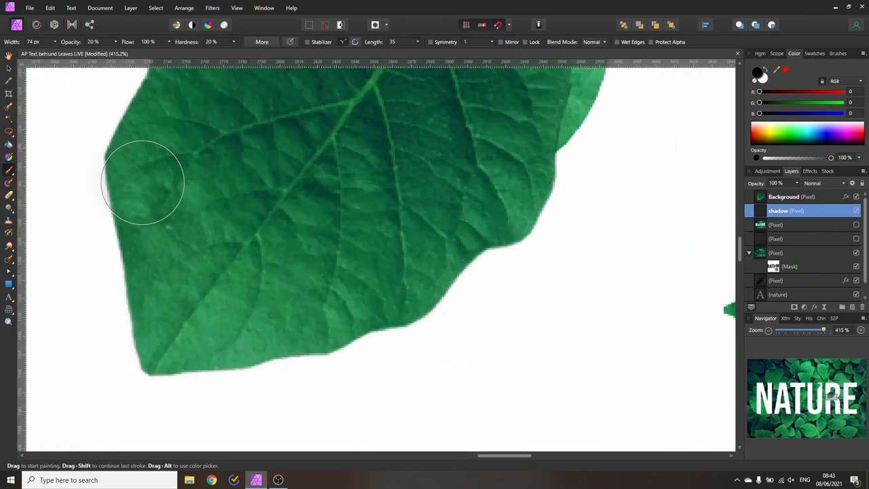
Paint low-opacity black shadow strokes along the leaf's left side and lower edge over the R.
drag(142, 183, 257, 326)
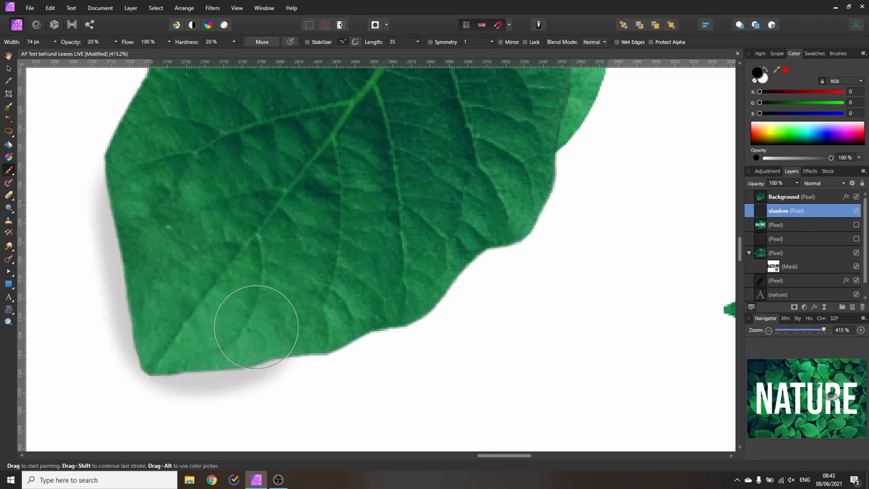
drag(257, 327, 508, 175)
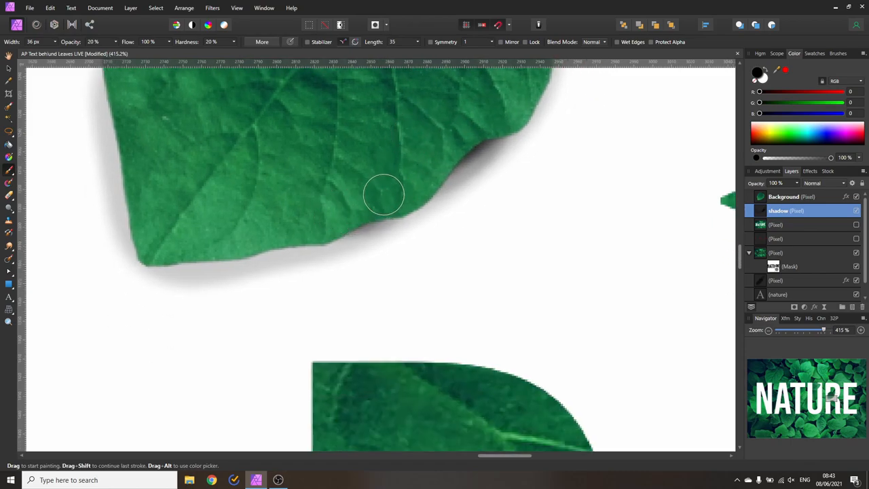
drag(383, 196, 249, 229)
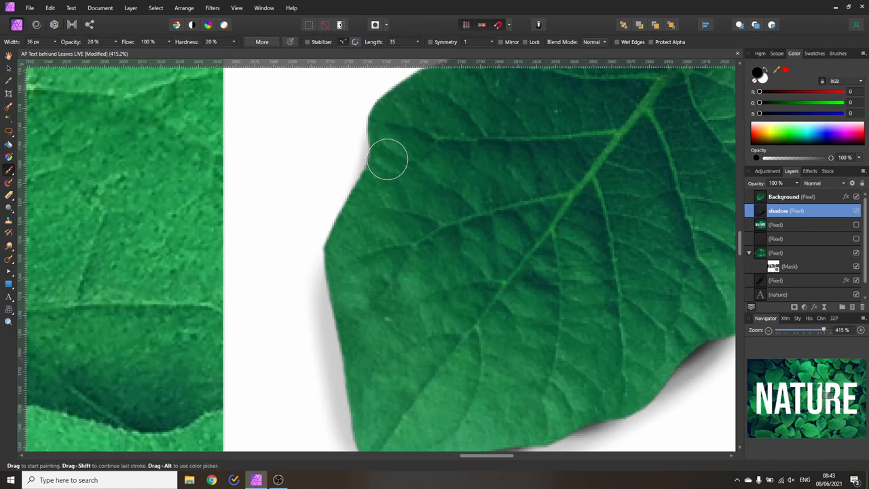
drag(386, 160, 339, 261)
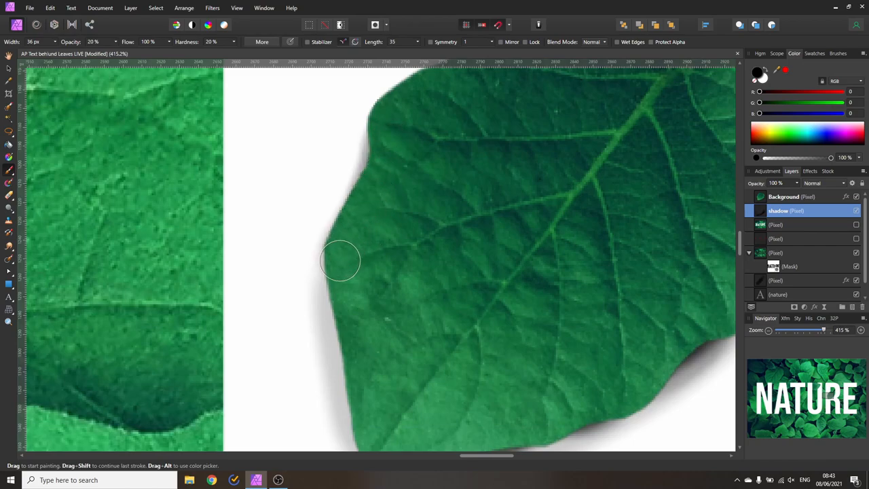
drag(339, 261, 400, 176)
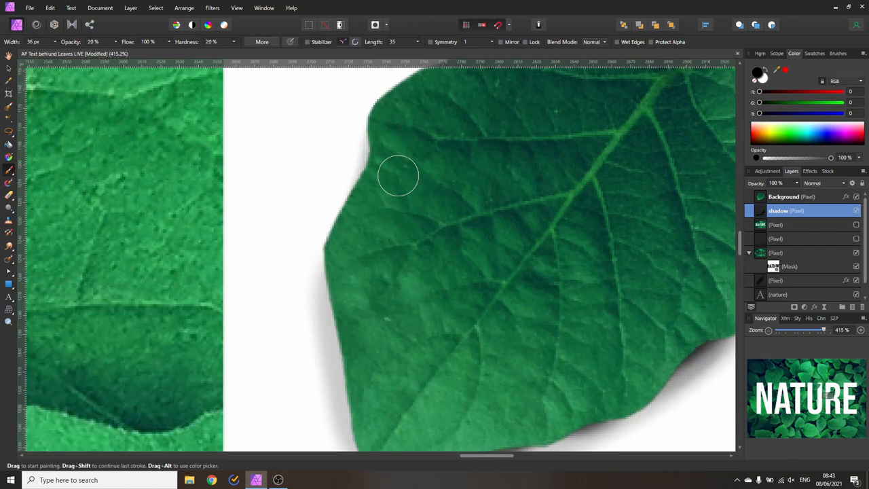
drag(399, 175, 364, 367)
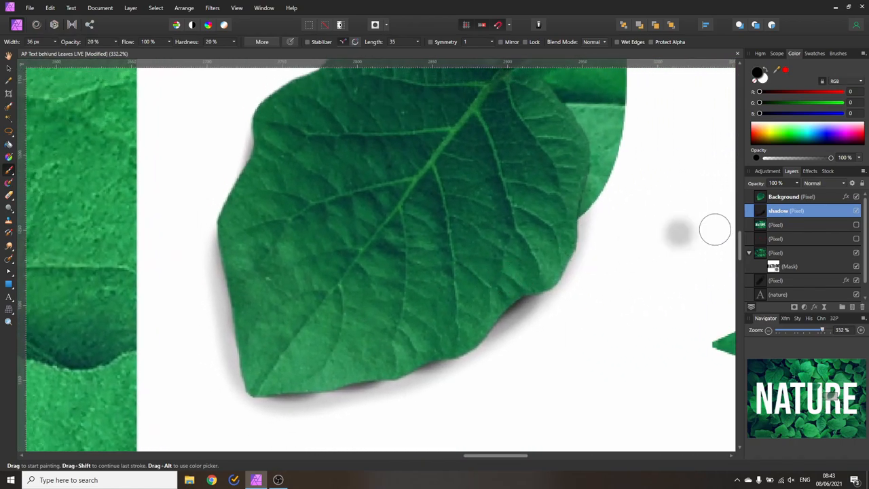
Apply a small-radius Gaussian Blur effect to the shadow layer and return to the Layers list.
click(809, 171)
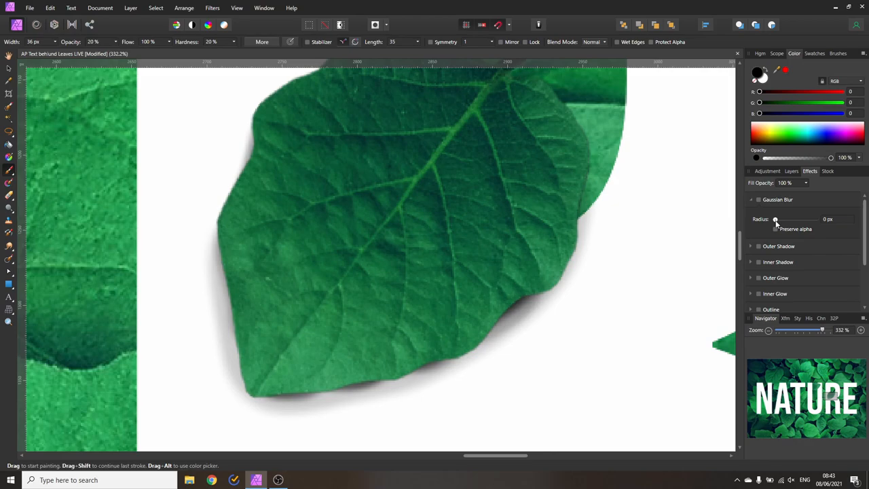
drag(775, 218, 785, 219)
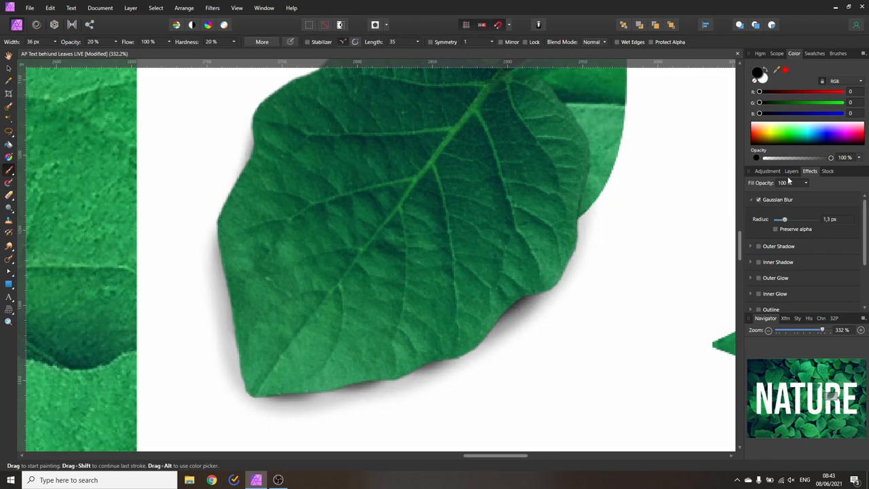
click(790, 171)
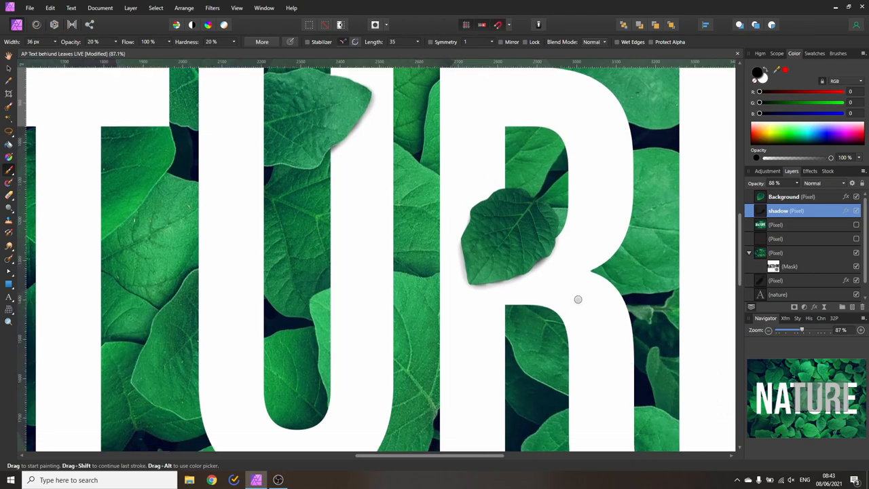
mouse_move(578, 294)
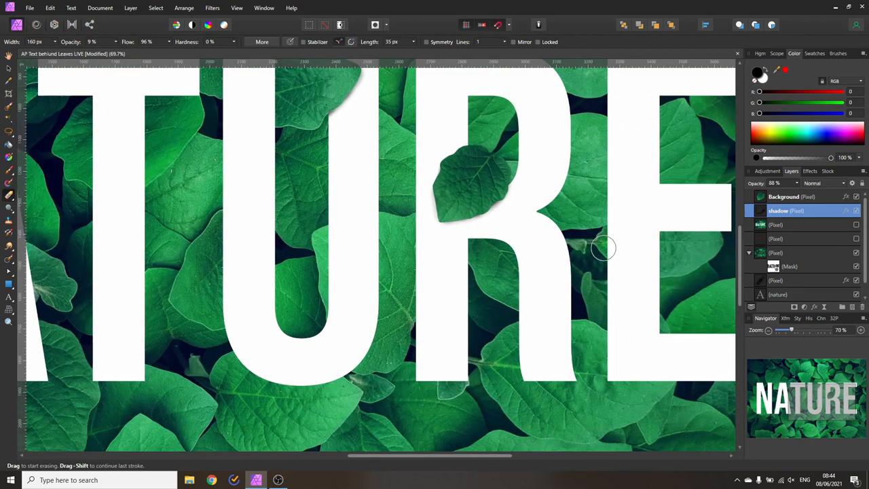
mouse_move(21, 161)
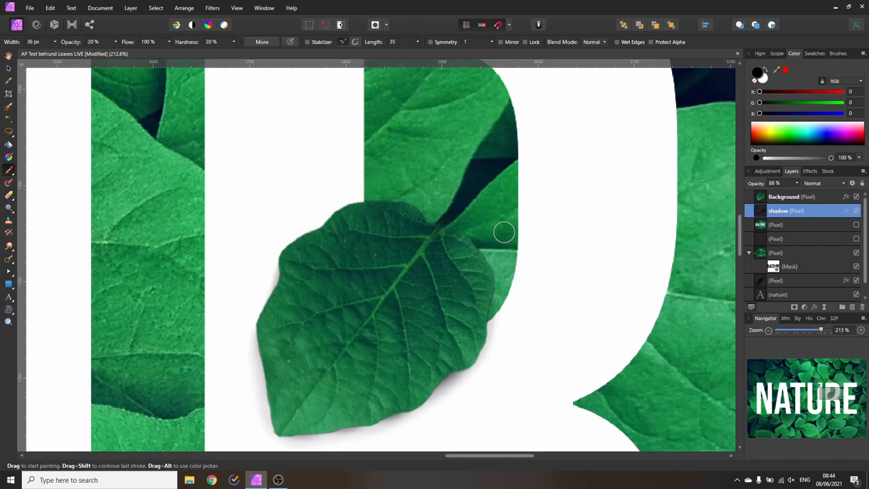
mouse_move(489, 246)
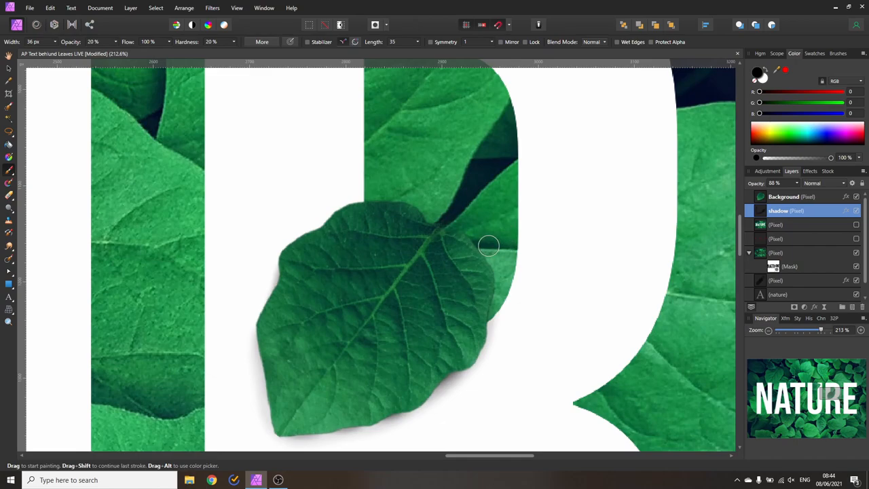
mouse_move(507, 294)
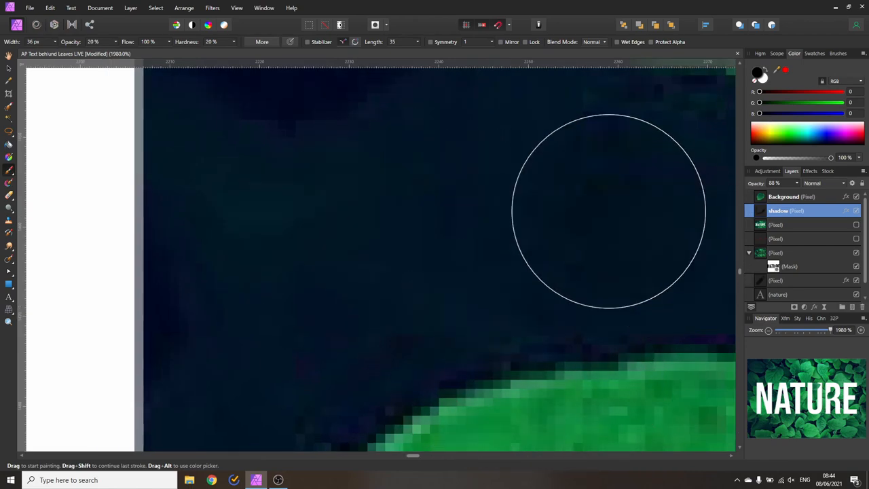
mouse_move(448, 217)
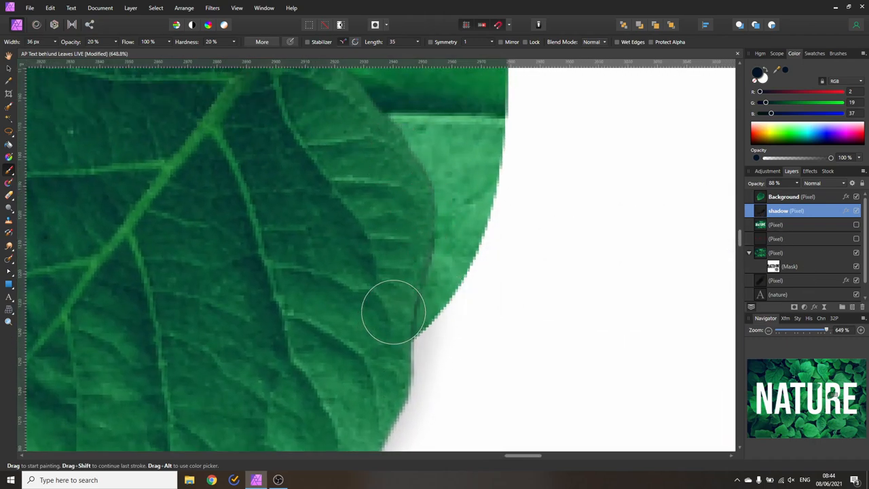
Paint dark shadow along the leaf's right and top edges, then erase the excess above the leaf.
drag(394, 313, 360, 120)
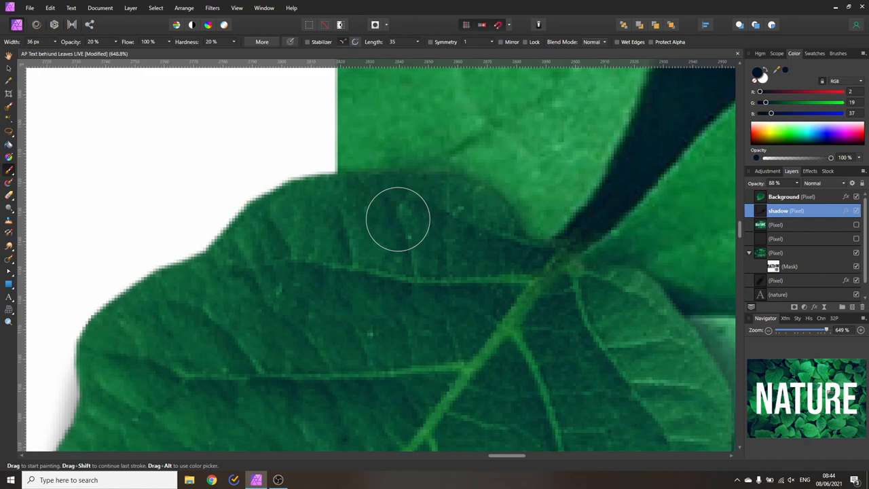
drag(398, 219, 537, 263)
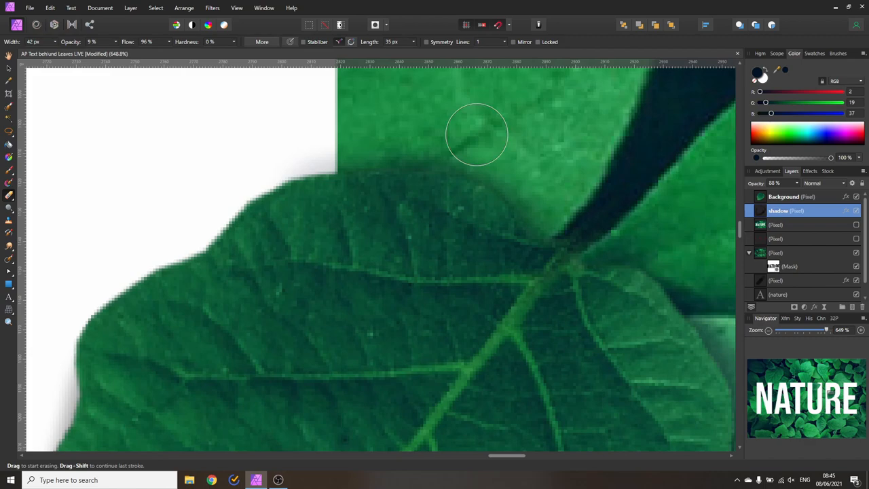
drag(475, 134, 196, 250)
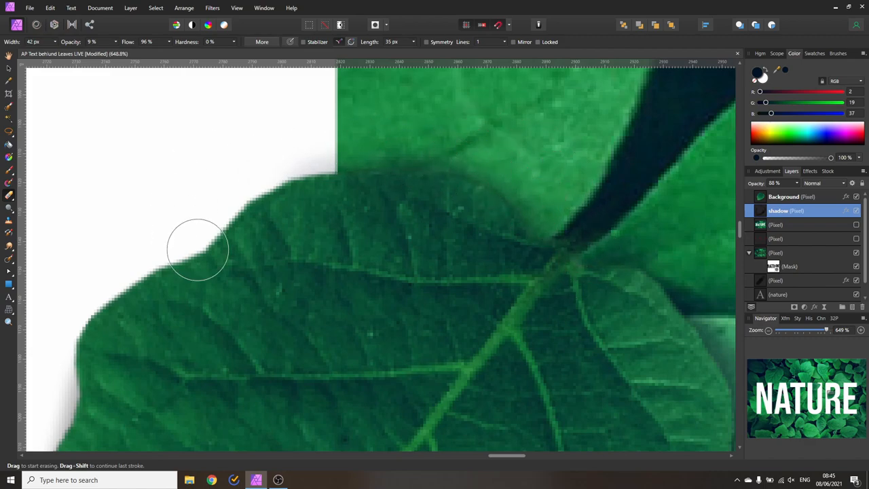